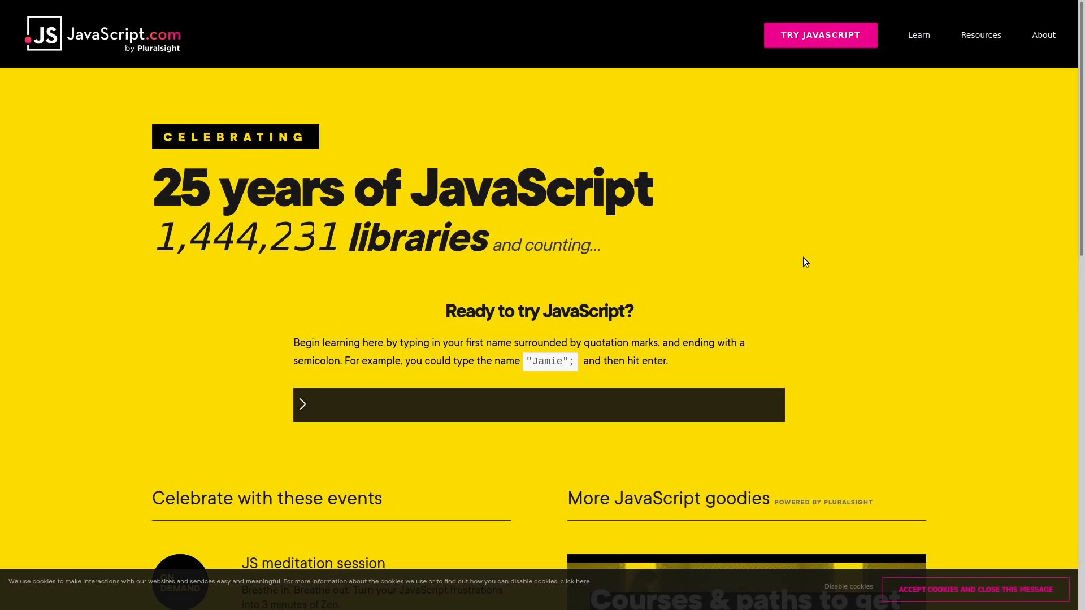
mouse_move(919, 169)
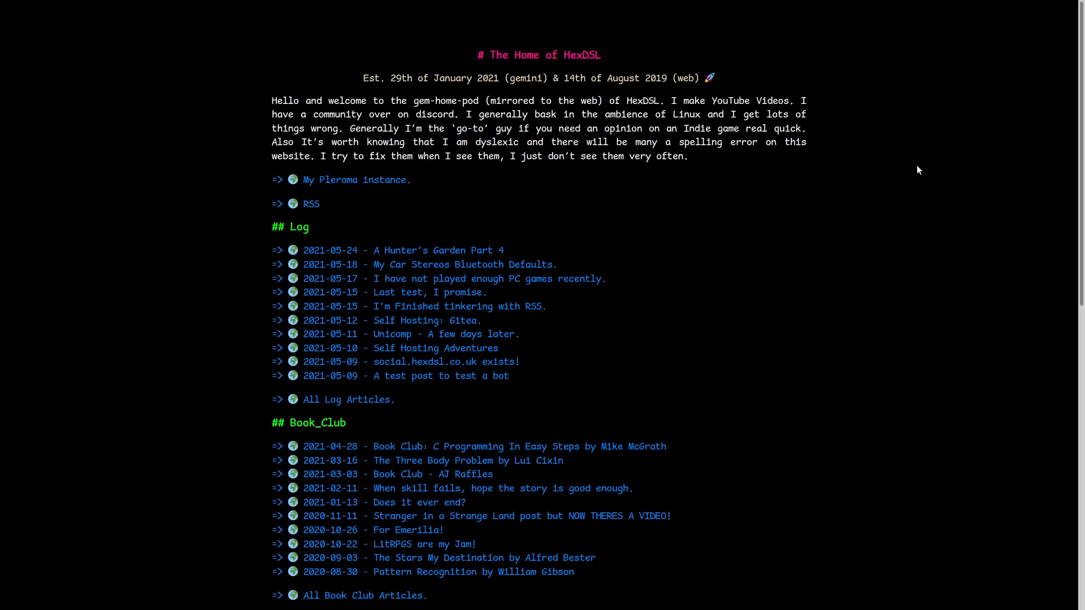
mouse_move(304, 208)
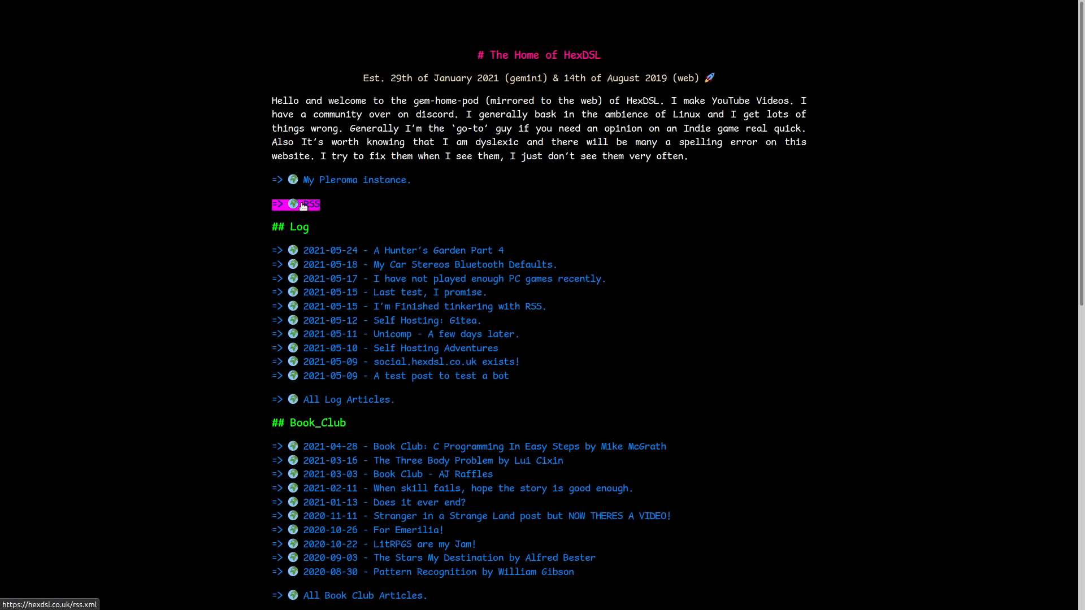
mouse_move(377, 274)
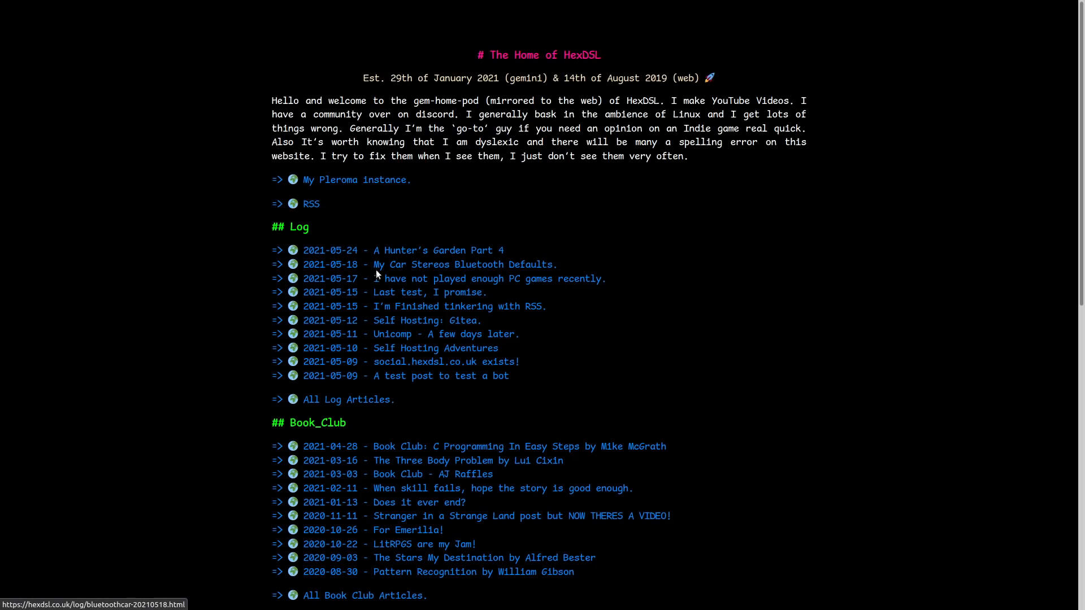
mouse_move(378, 251)
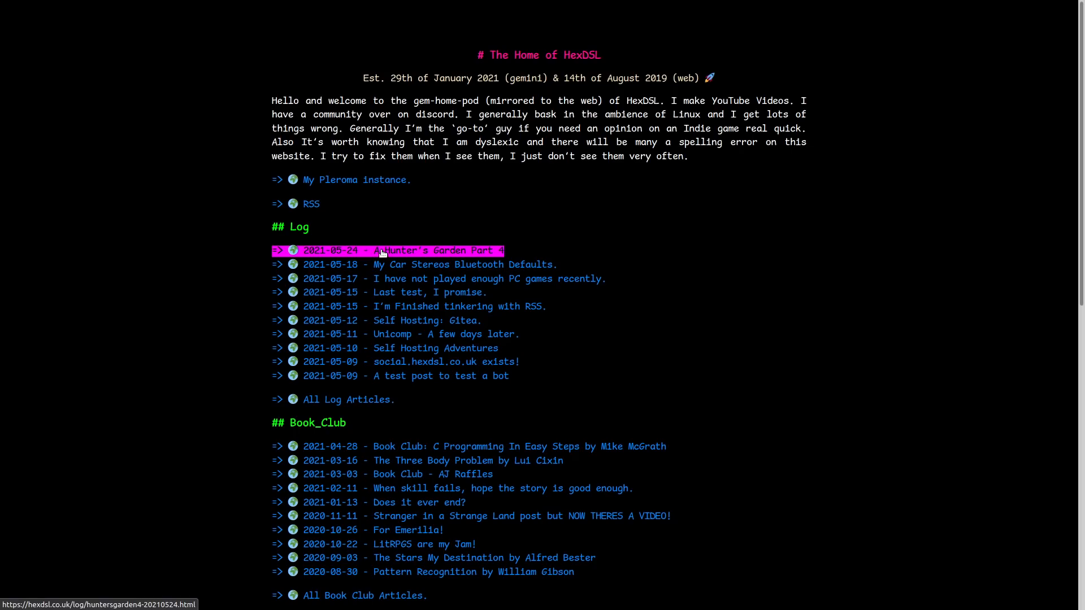
mouse_move(393, 278)
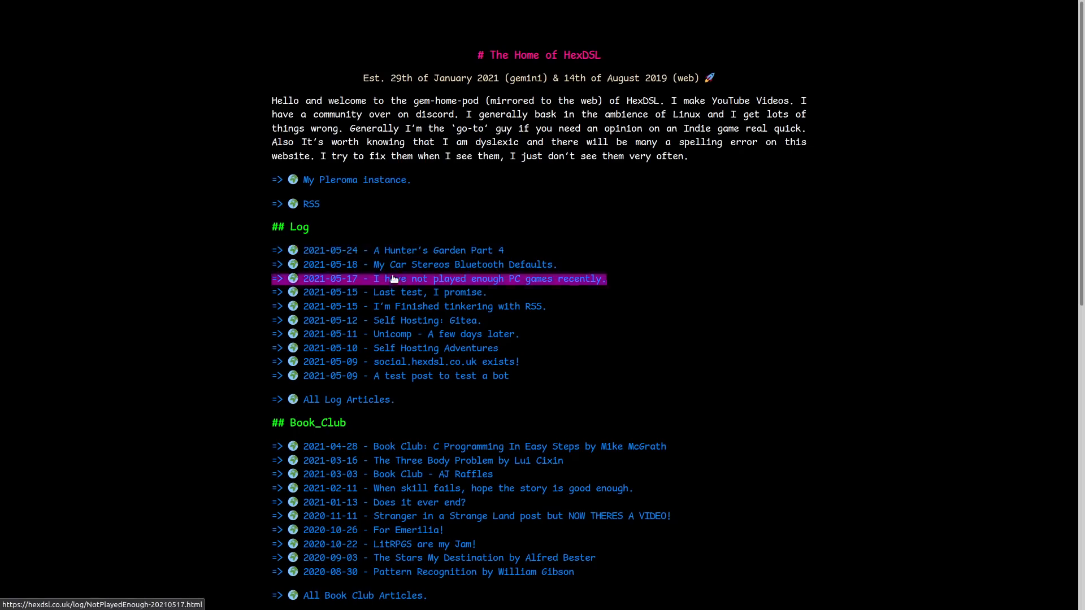
mouse_move(407, 253)
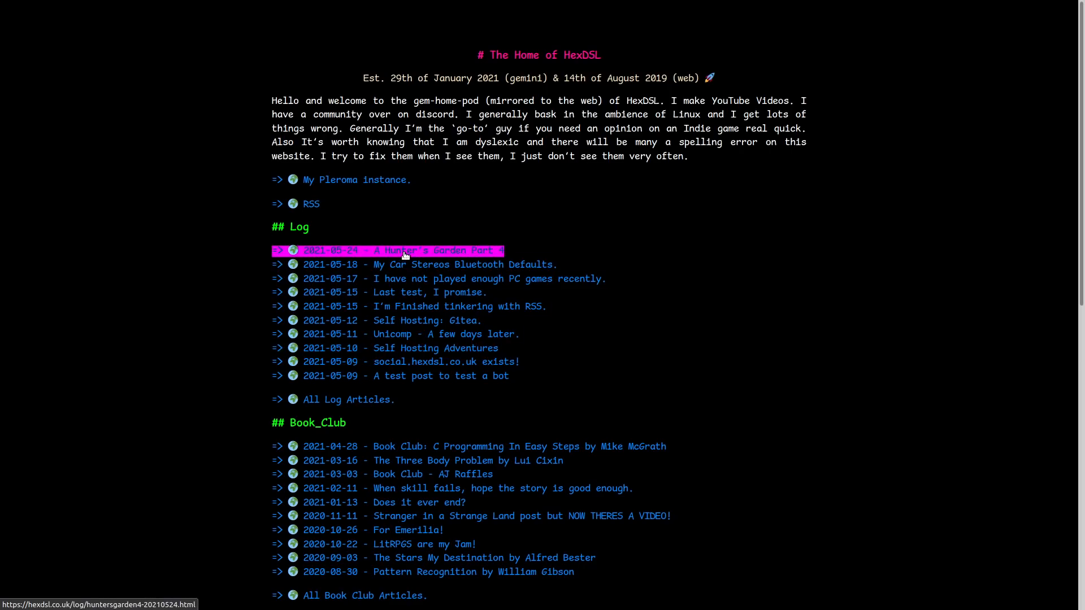
mouse_move(419, 271)
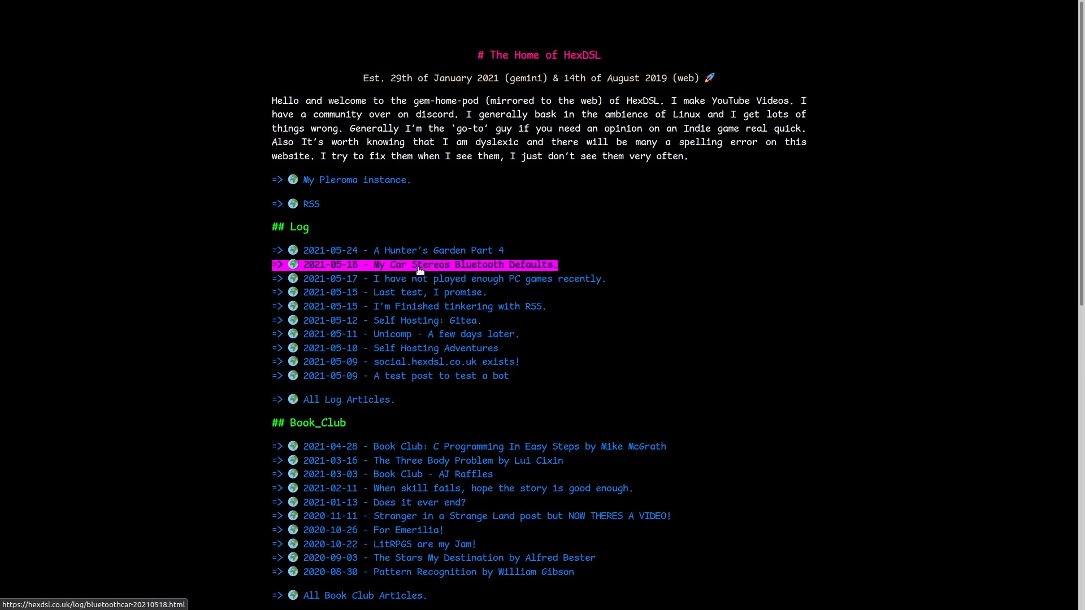
mouse_move(421, 267)
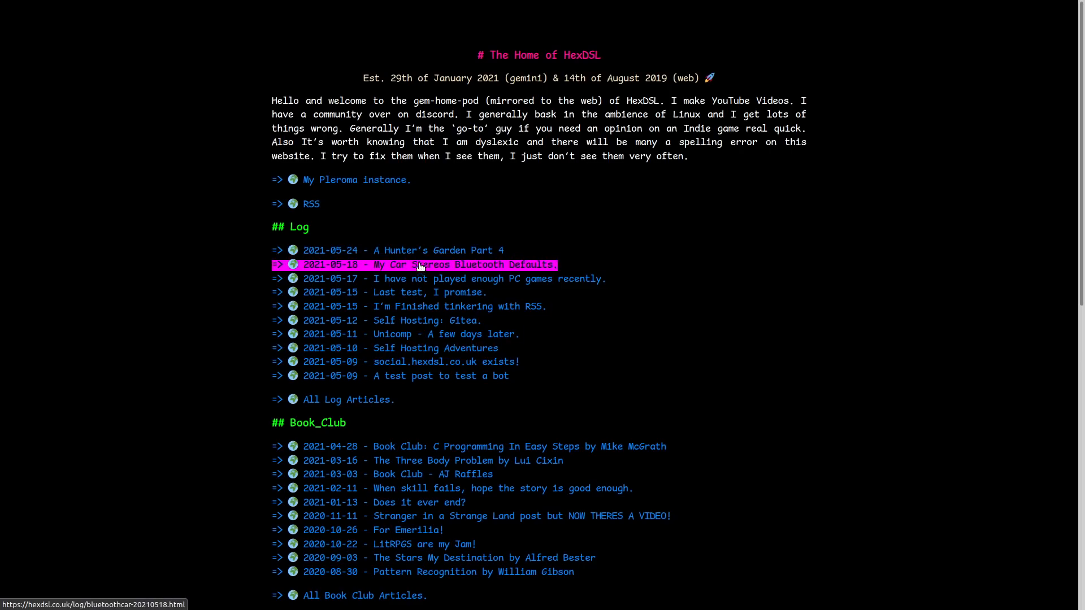
mouse_move(427, 284)
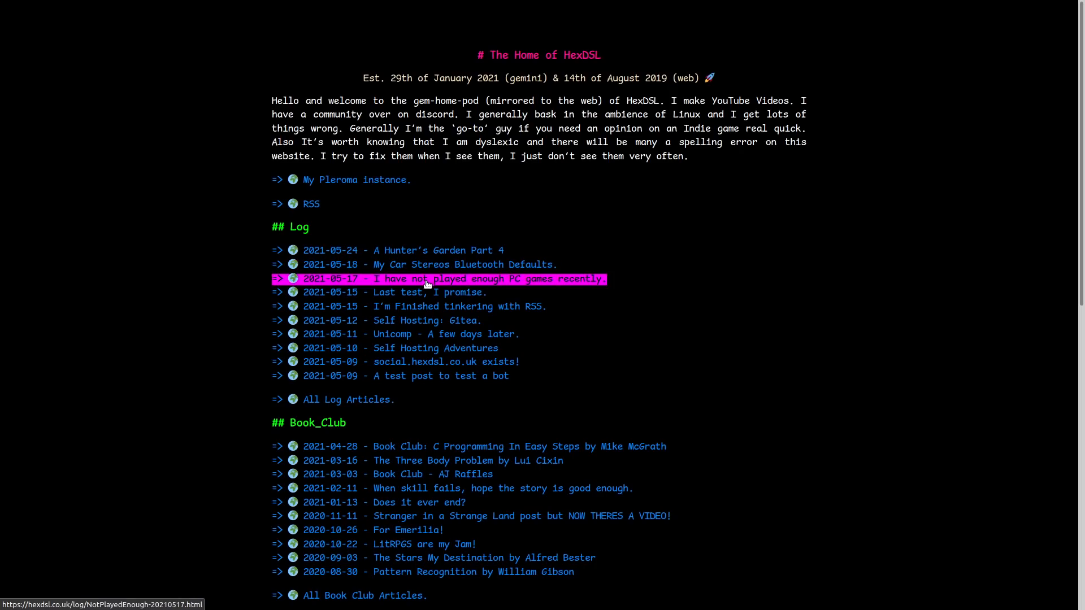
mouse_move(433, 294)
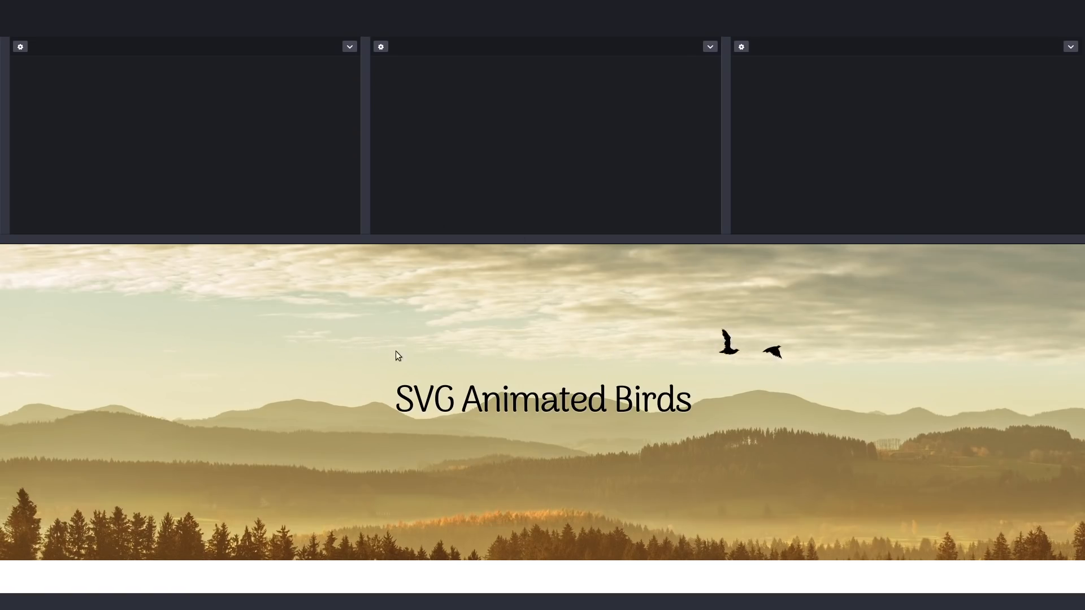
mouse_move(931, 361)
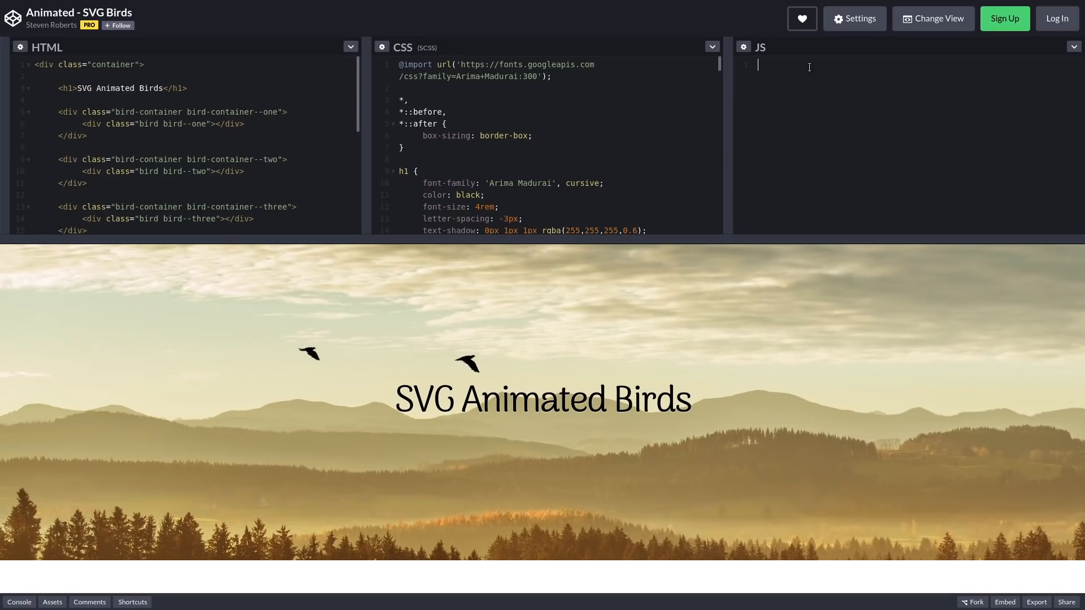
mouse_move(825, 145)
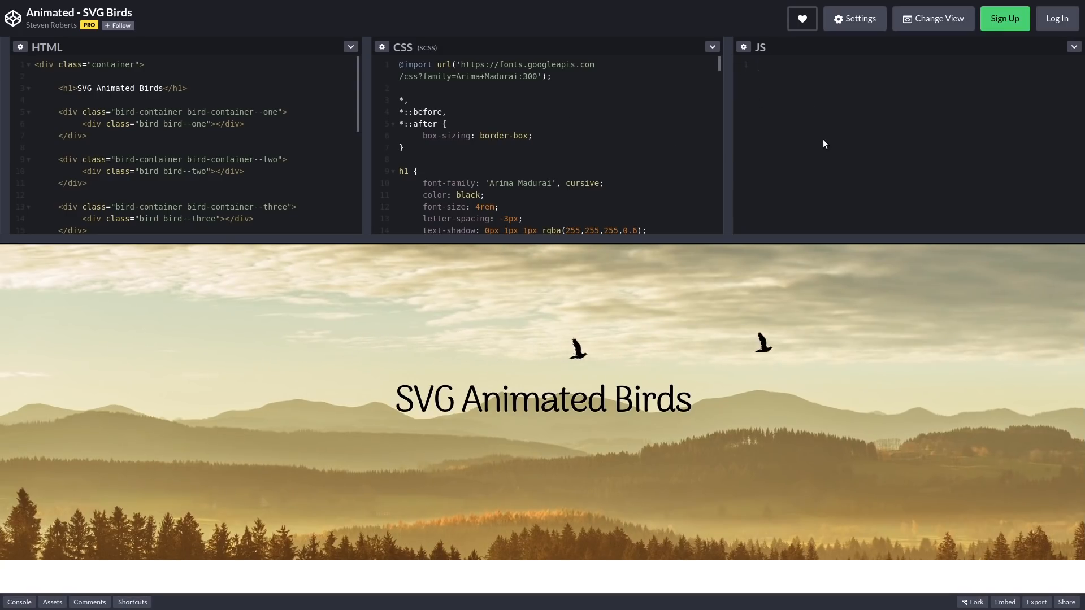
mouse_move(679, 329)
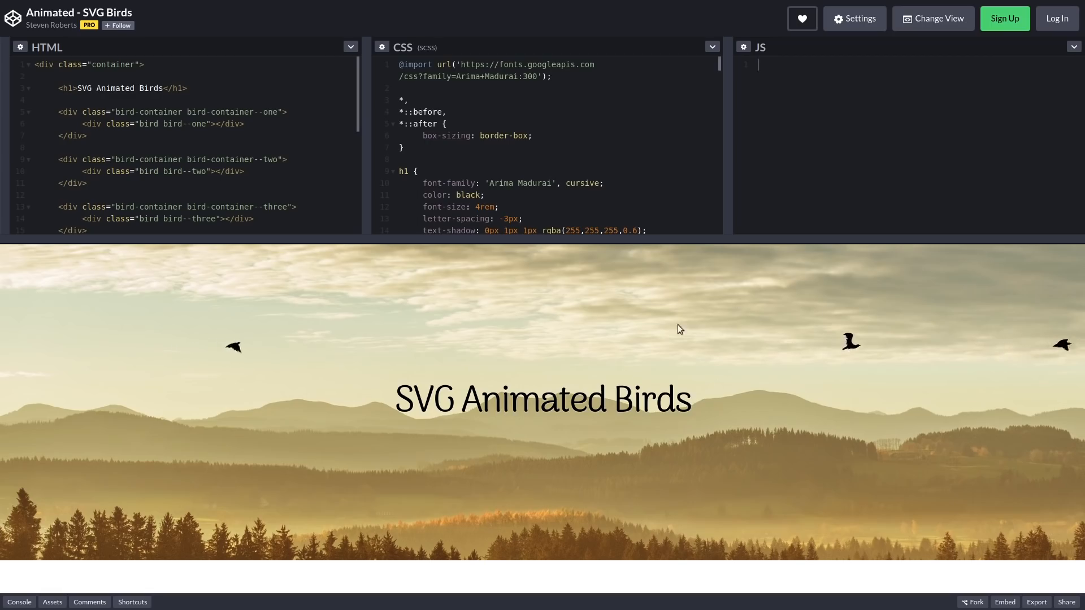
Scroll through the SVG Birds pen's SCSS keyframes and HTML markup while the birds animate
scroll("down", 3)
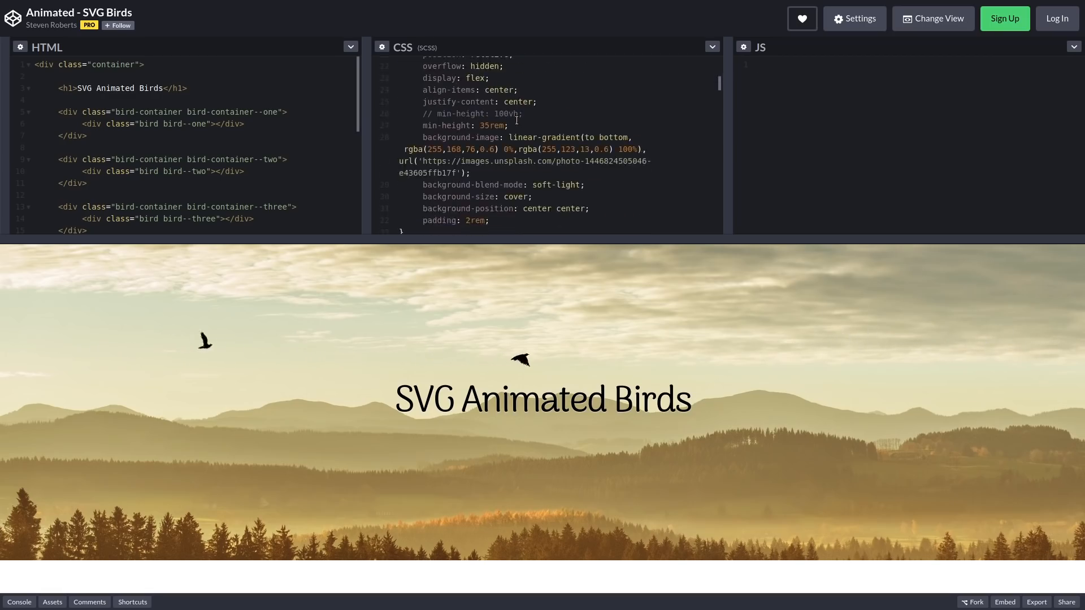
scroll("down", 3)
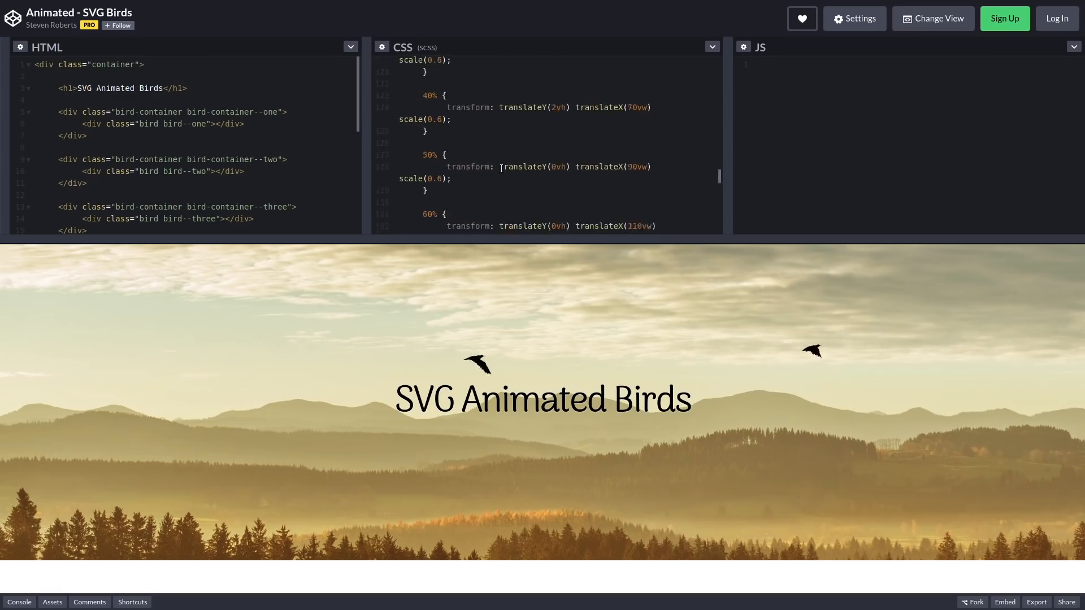
scroll("down", 3)
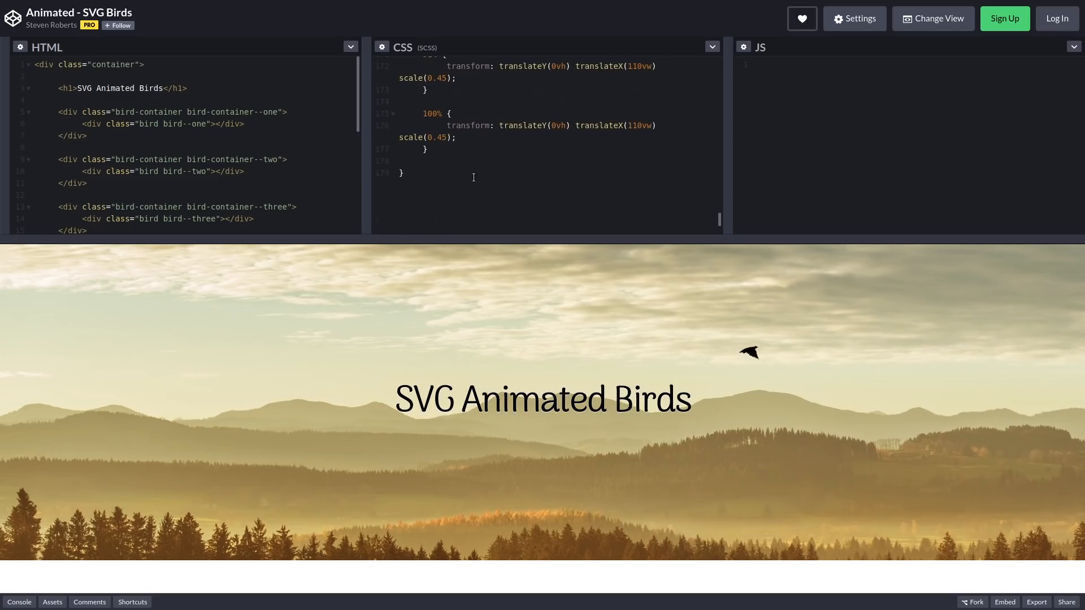
scroll("down", 3)
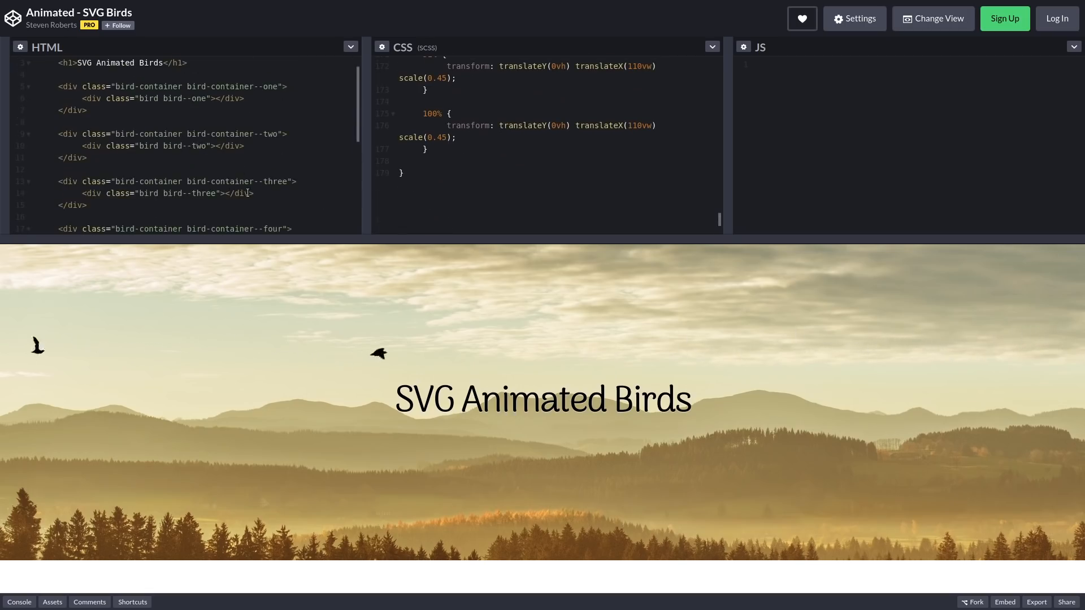
mouse_move(450, 348)
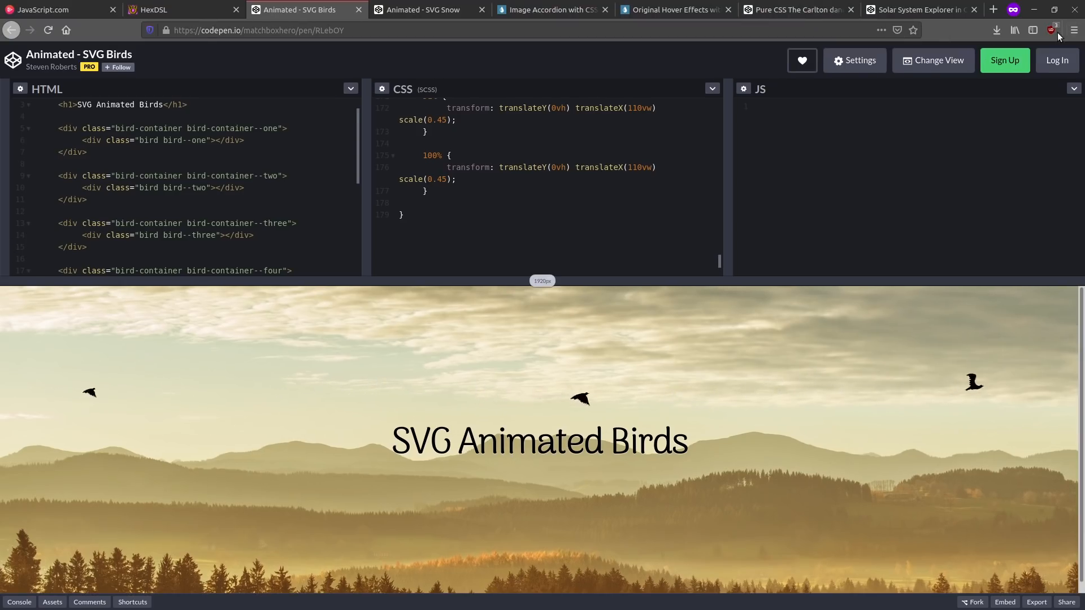
Show uMatrix's blocked scripts for CodePen, dismiss it, then close the developer tools
left_click(1051, 30)
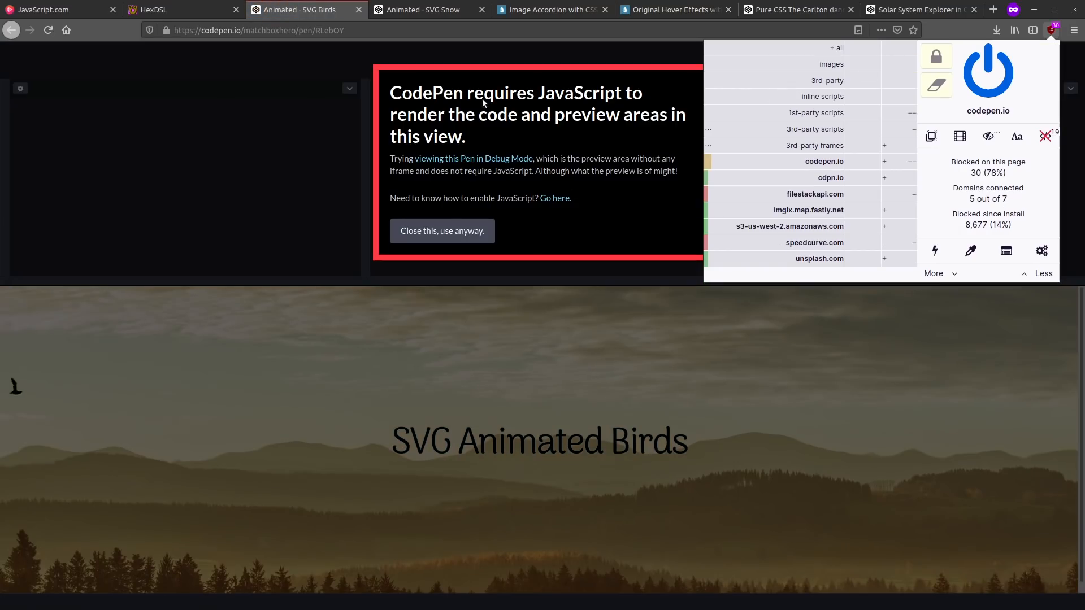
left_click(442, 231)
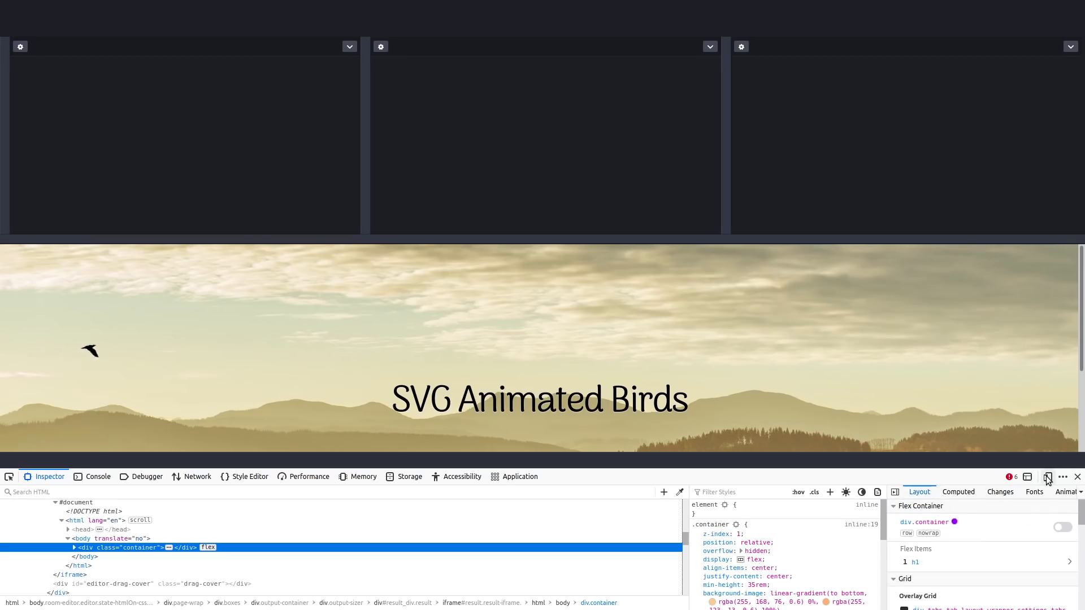
left_click(1047, 477)
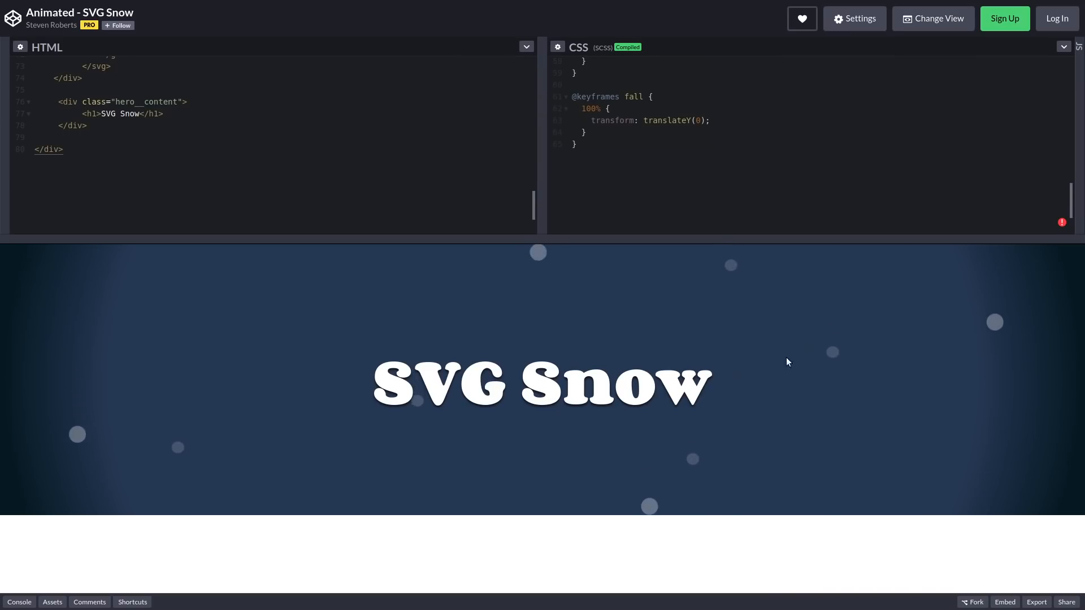
mouse_move(753, 156)
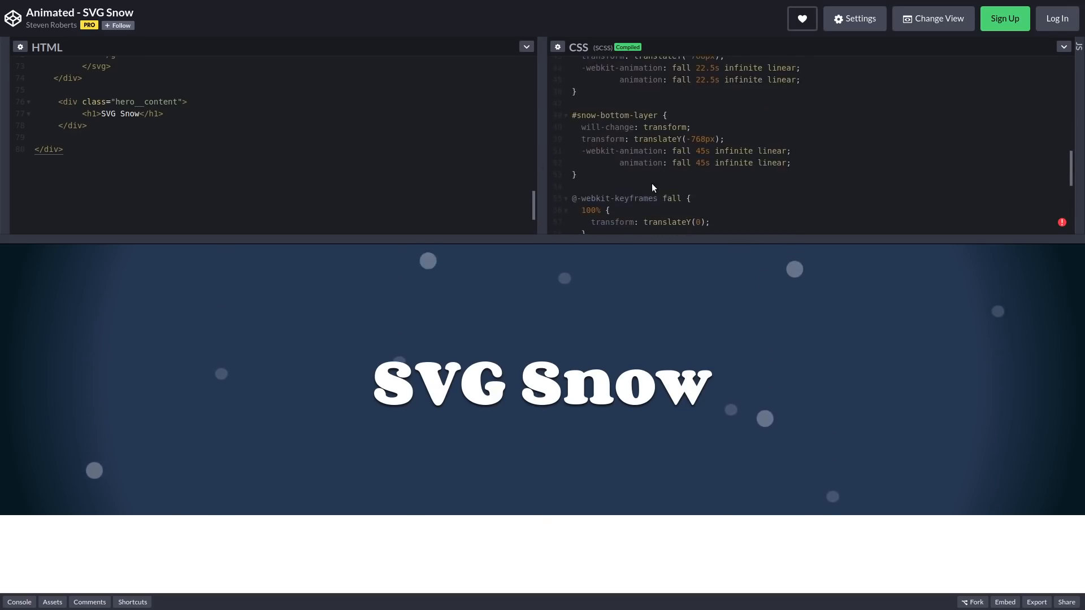
Switch the SVG Snow pen to Full Page View, then move to the Image Accordion demo tab
scroll("down", 3)
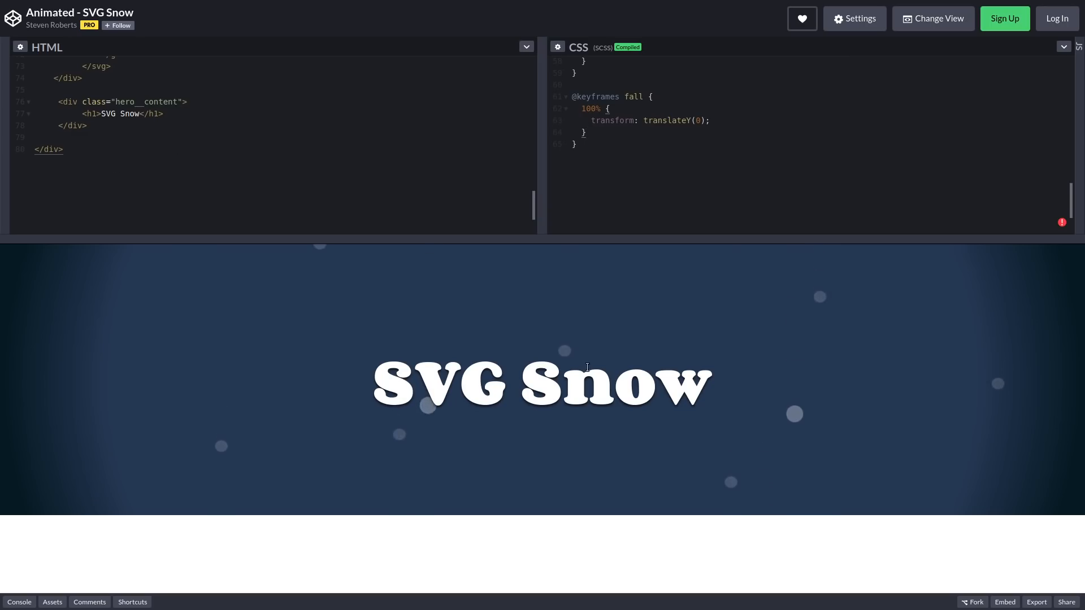
mouse_move(267, 287)
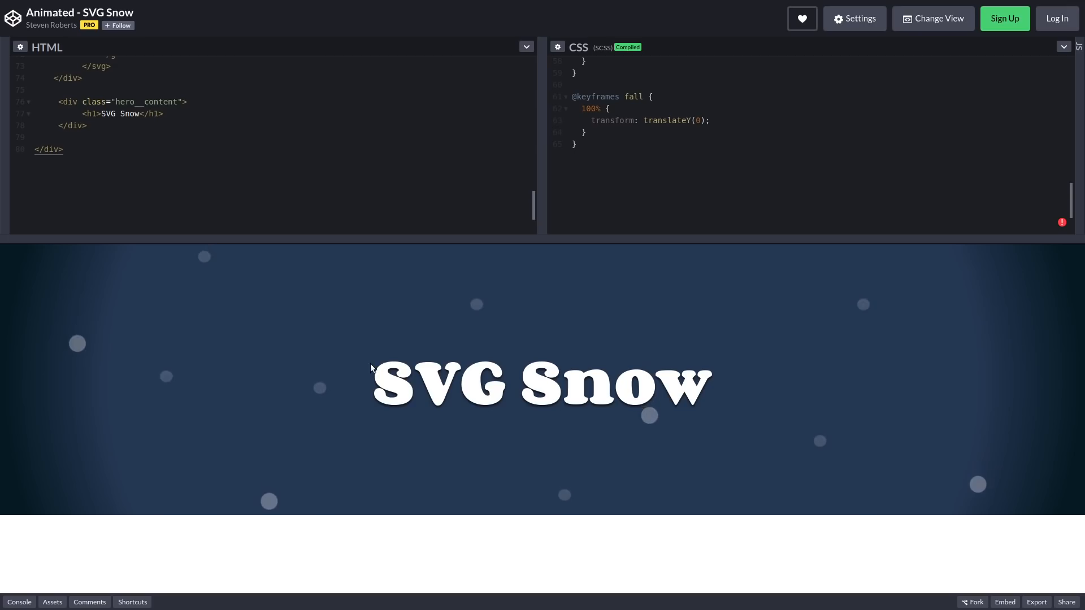
left_click(934, 18)
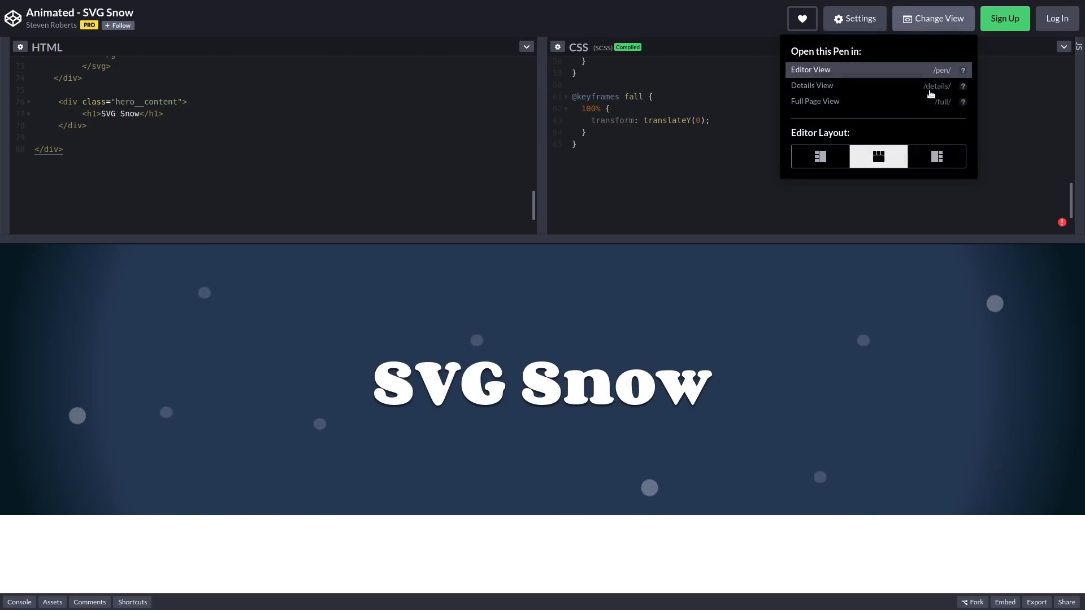
left_click(815, 102)
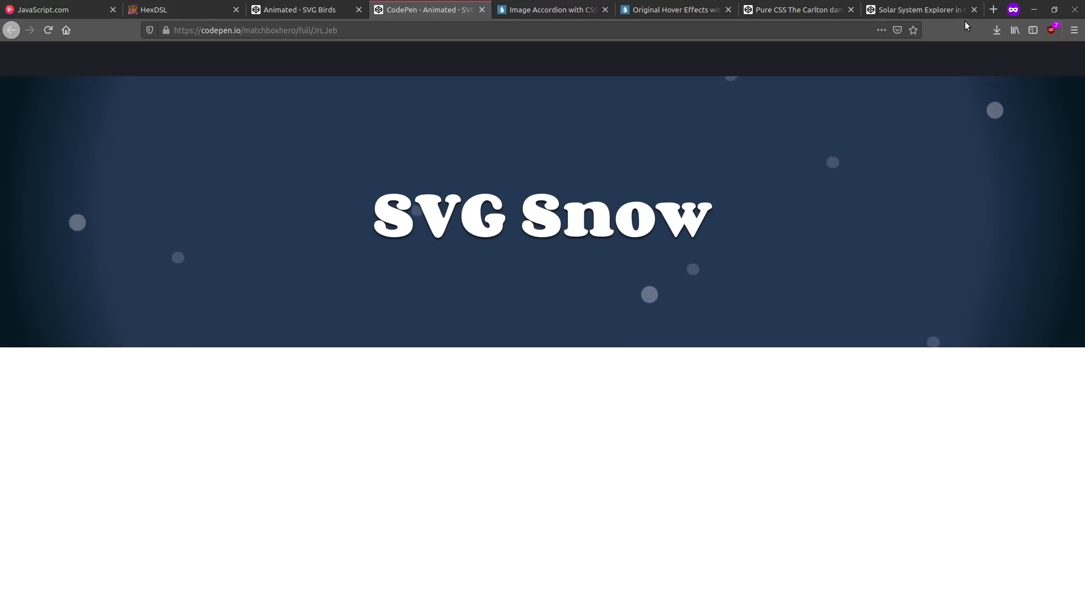
left_click(554, 9)
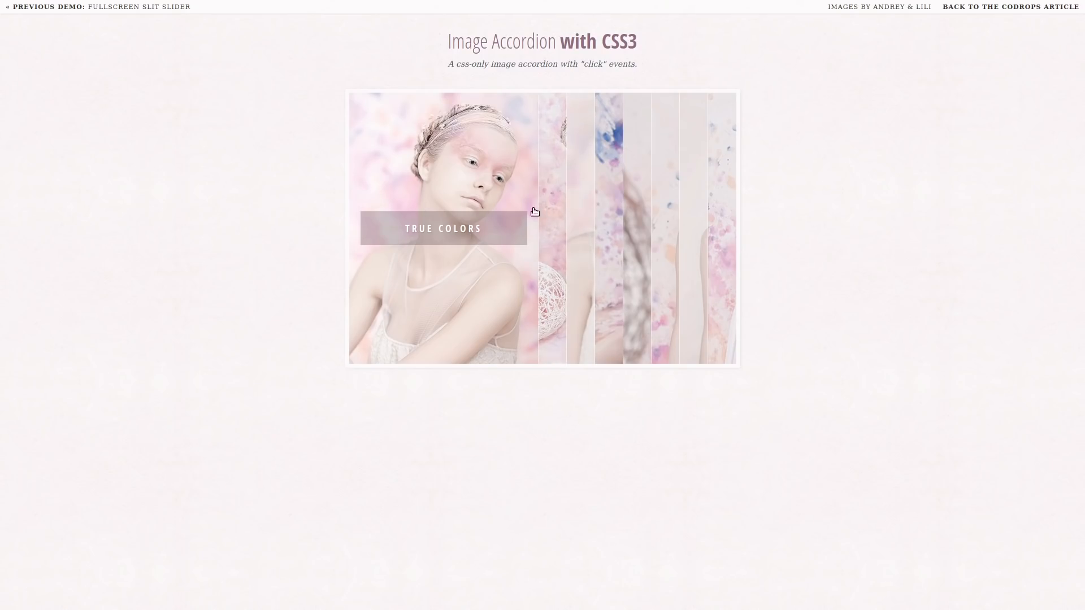
mouse_move(527, 170)
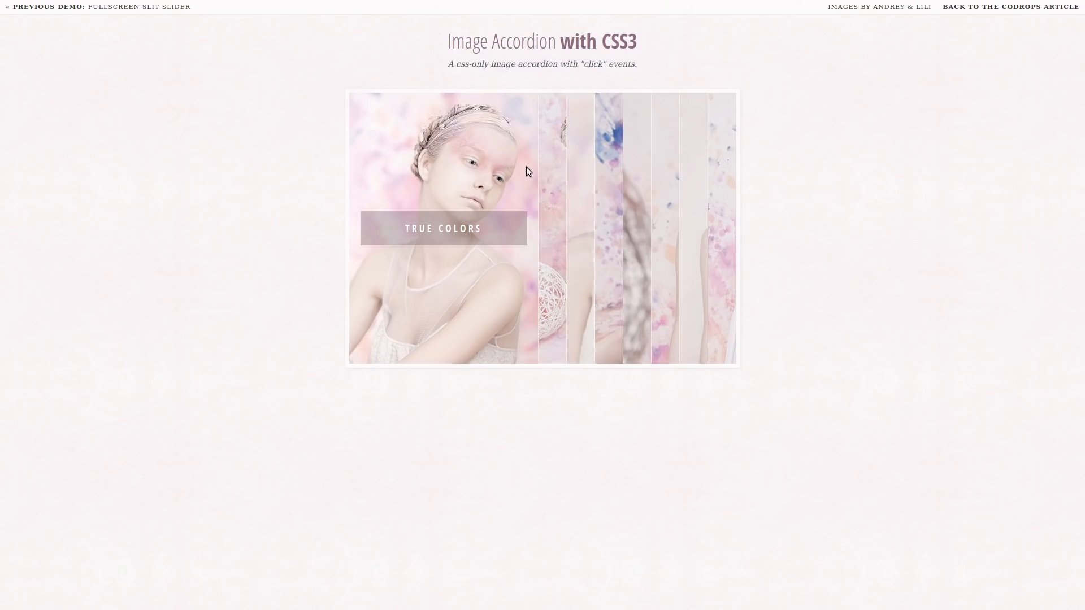
mouse_move(557, 194)
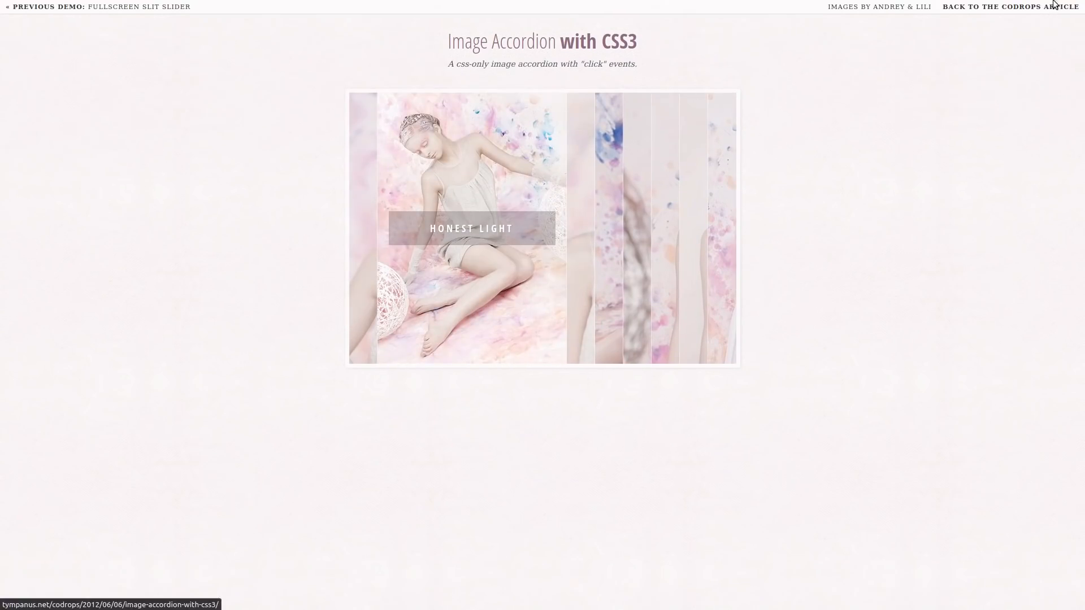
Expand further photo slices in the Image Accordion, reaching the 'Lovely Midnight' panel
left_click(1040, 29)
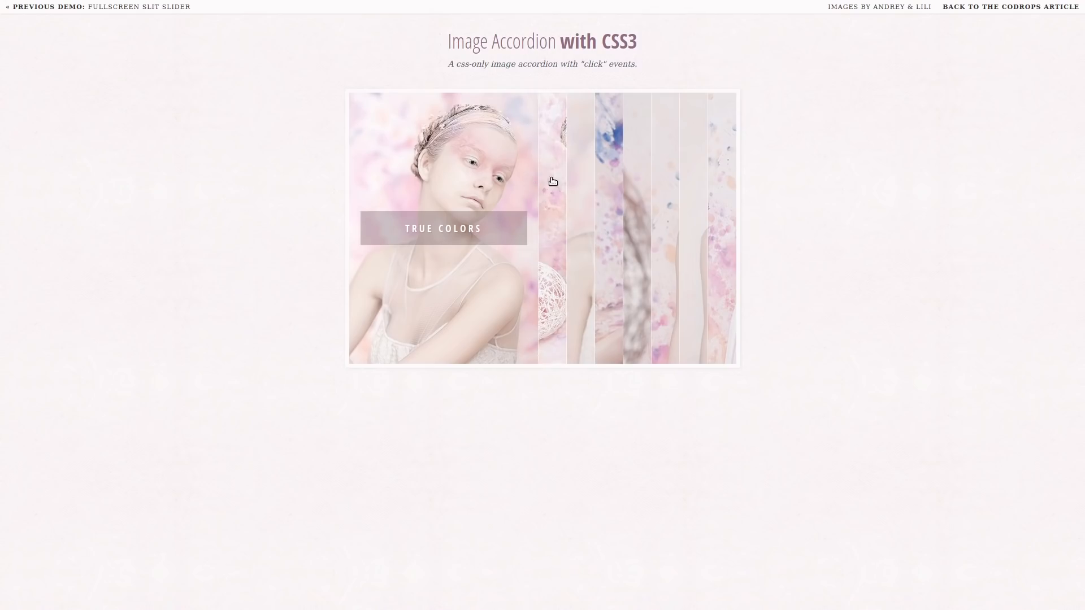
mouse_move(533, 179)
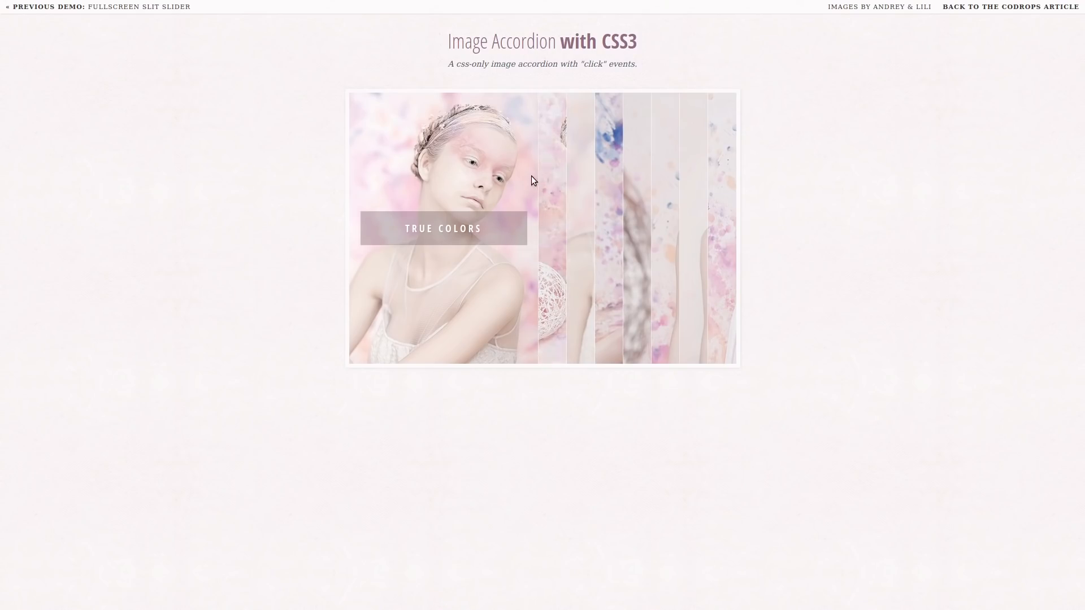
mouse_move(548, 185)
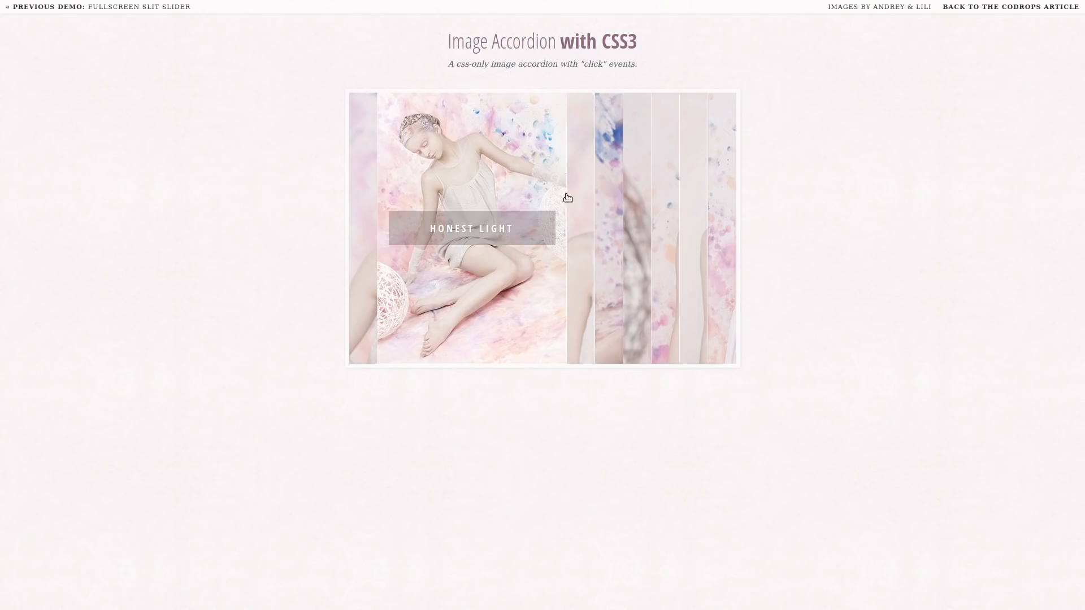
left_click(608, 228)
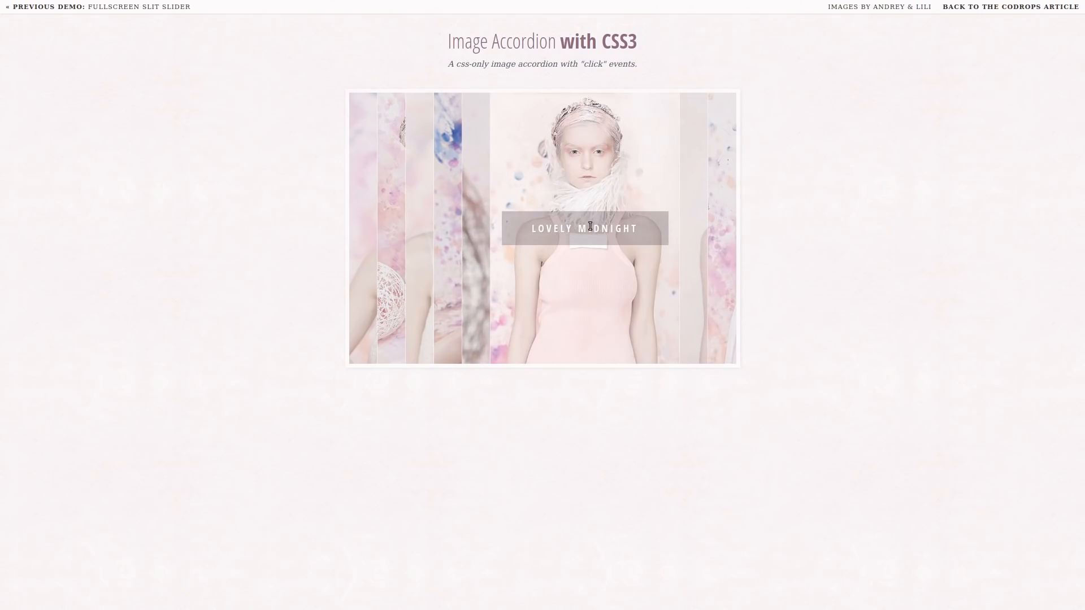
mouse_move(680, 218)
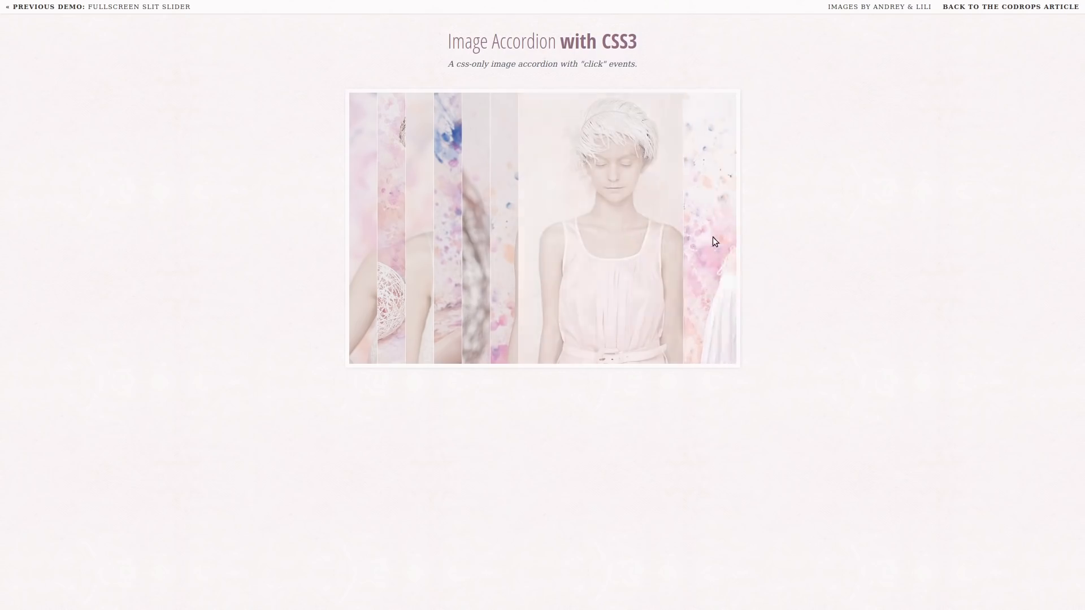
Inspect the accordion page and browse demo.css in the Style Editor
right_click(715, 241)
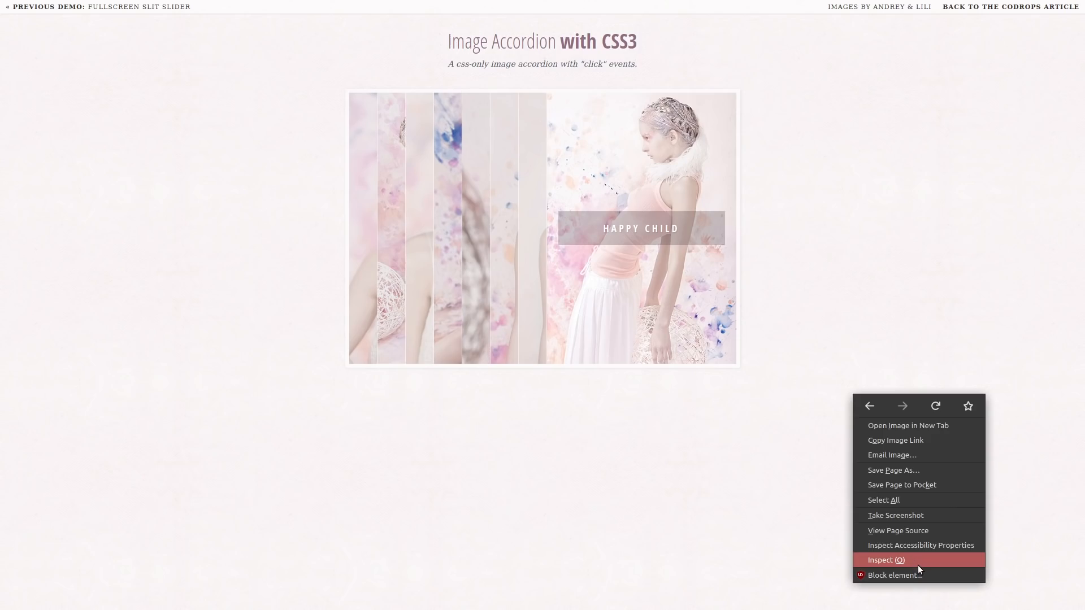
left_click(886, 559)
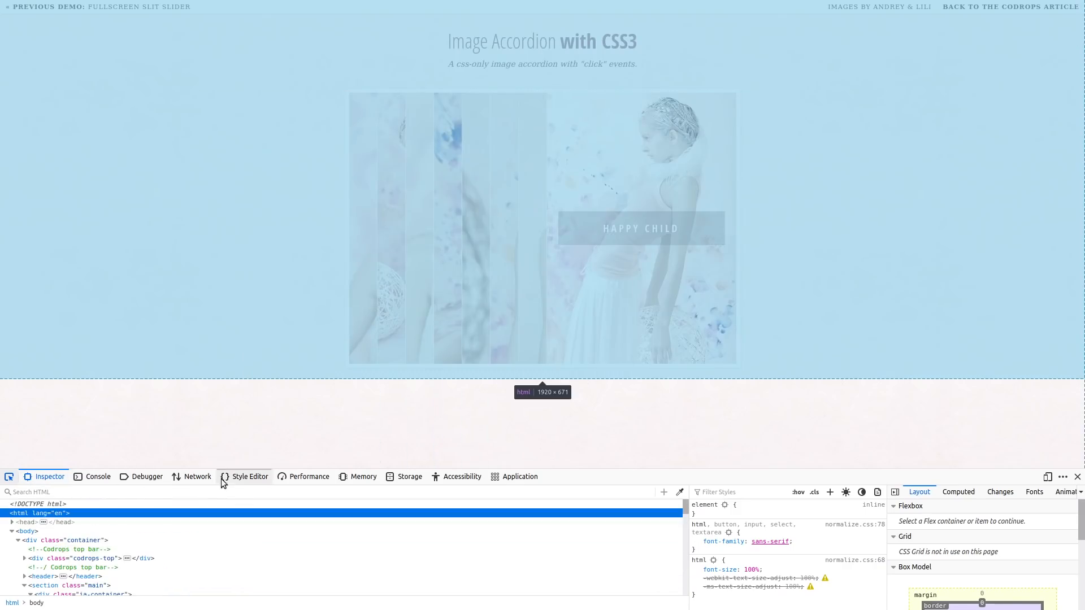
left_click(249, 476)
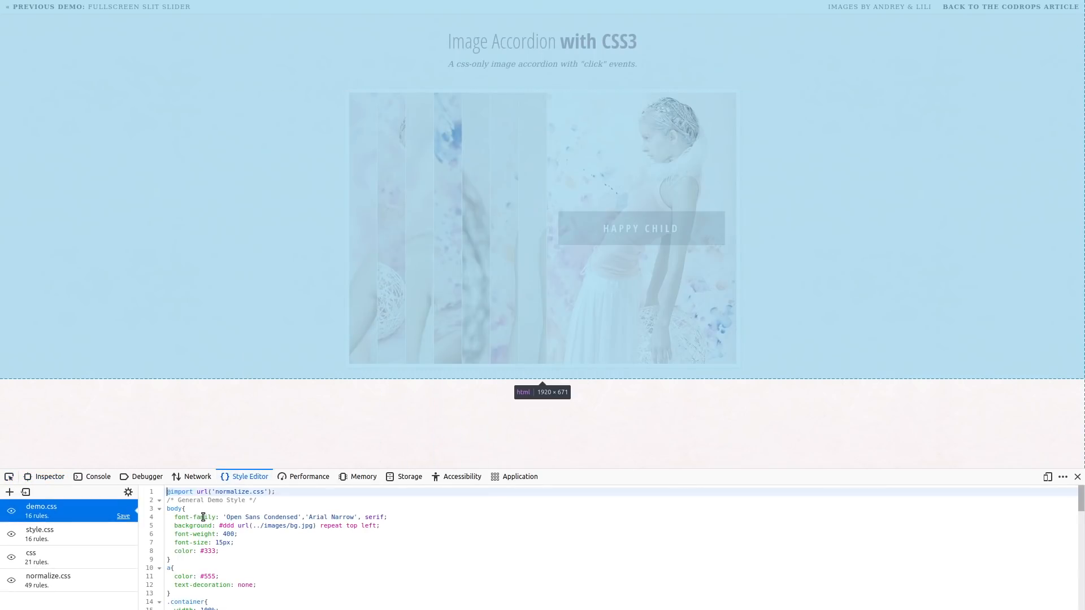
scroll("down", 3)
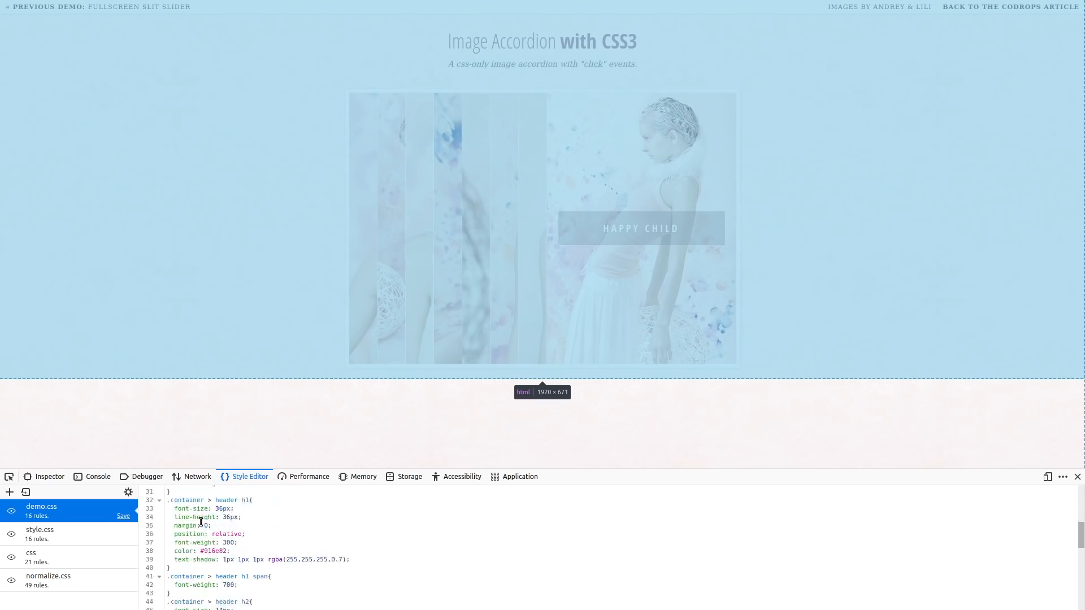
Read through normalize.css, then move to the Original Hover Effects demo tab
left_click(48, 575)
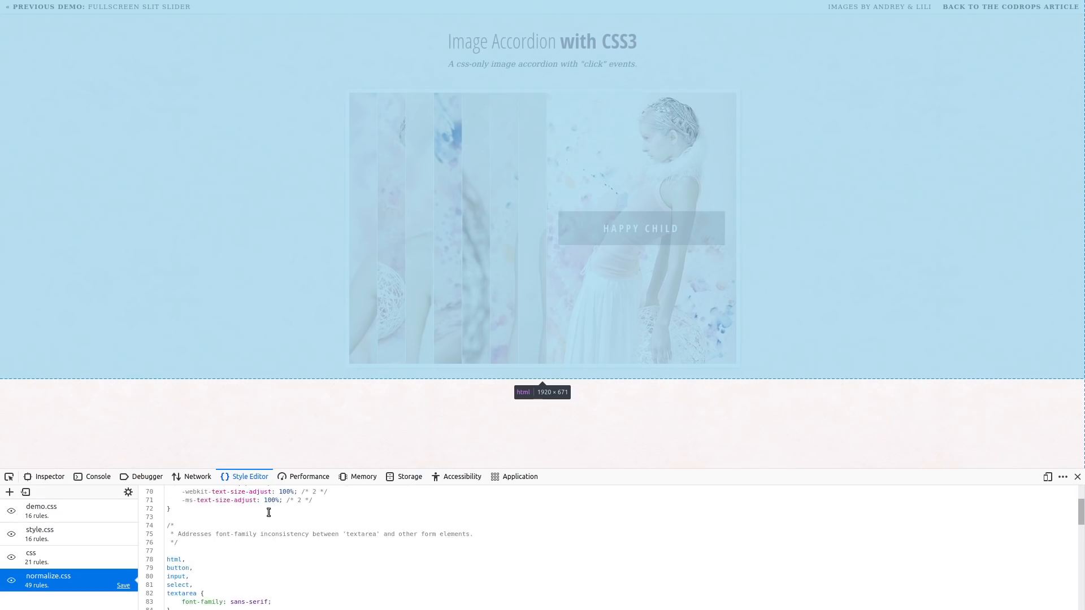
scroll("down", 3)
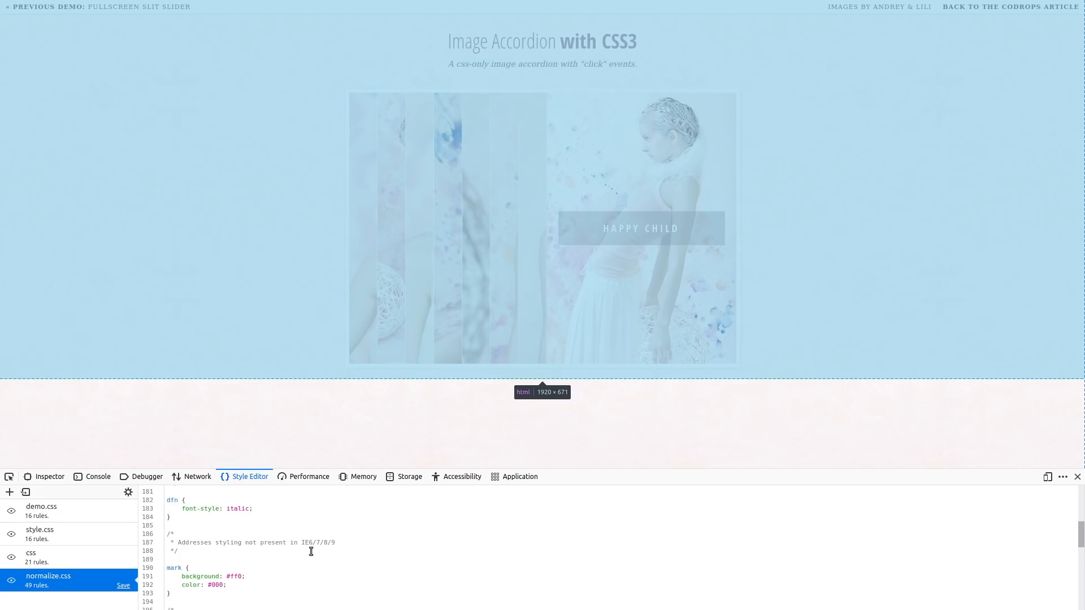
scroll("down", 3)
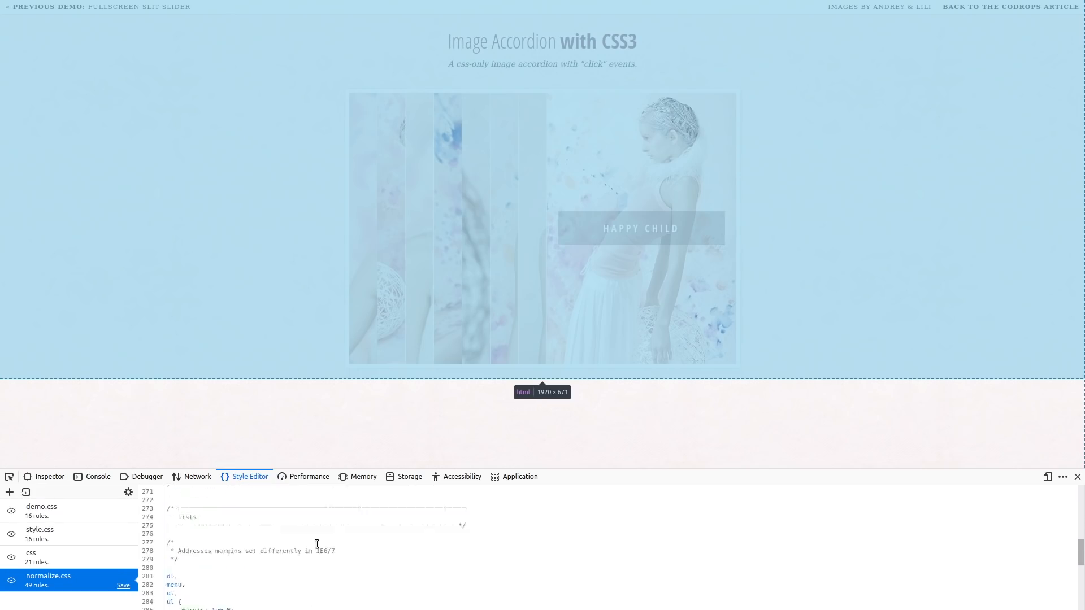
left_click(672, 9)
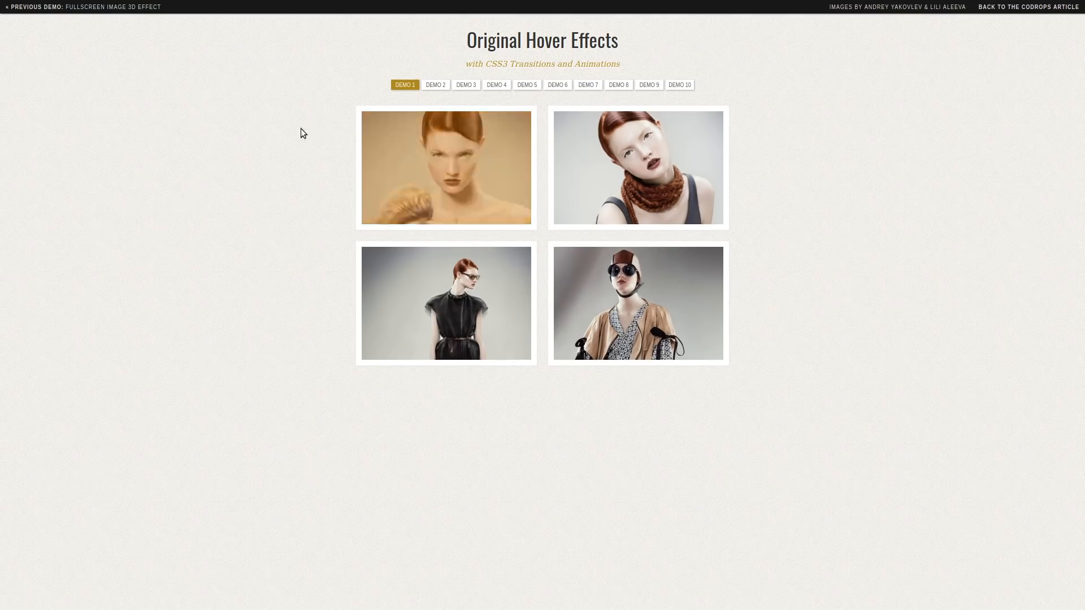
mouse_move(457, 170)
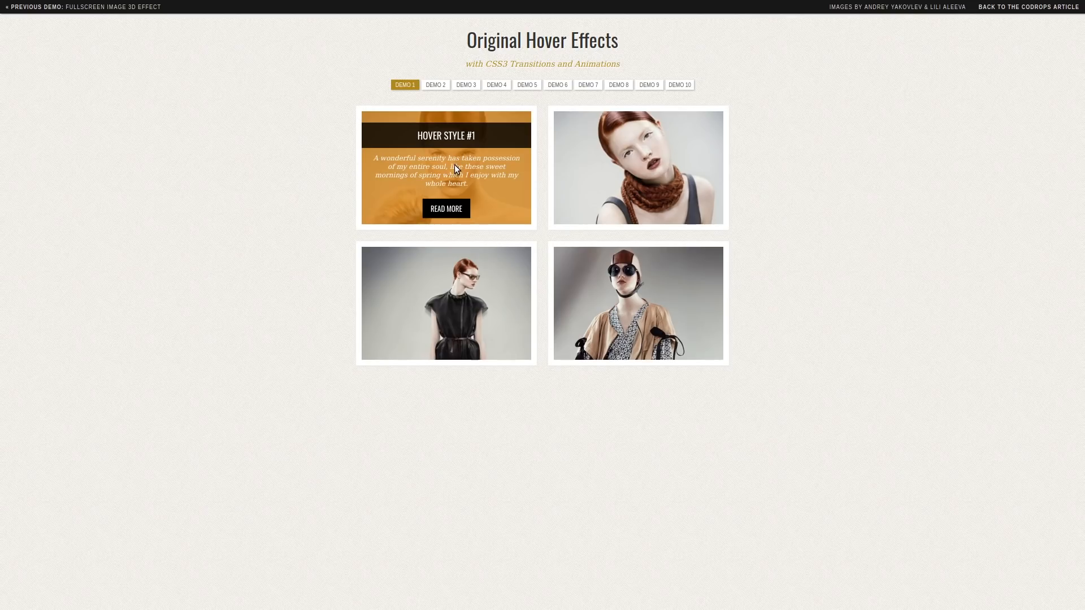
mouse_move(488, 170)
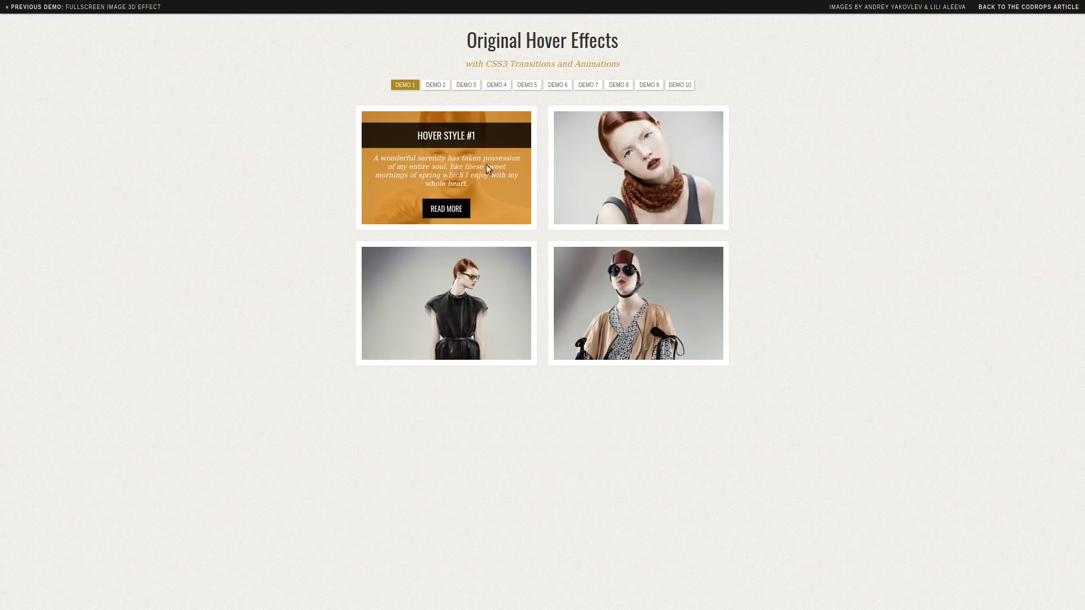
mouse_move(637, 172)
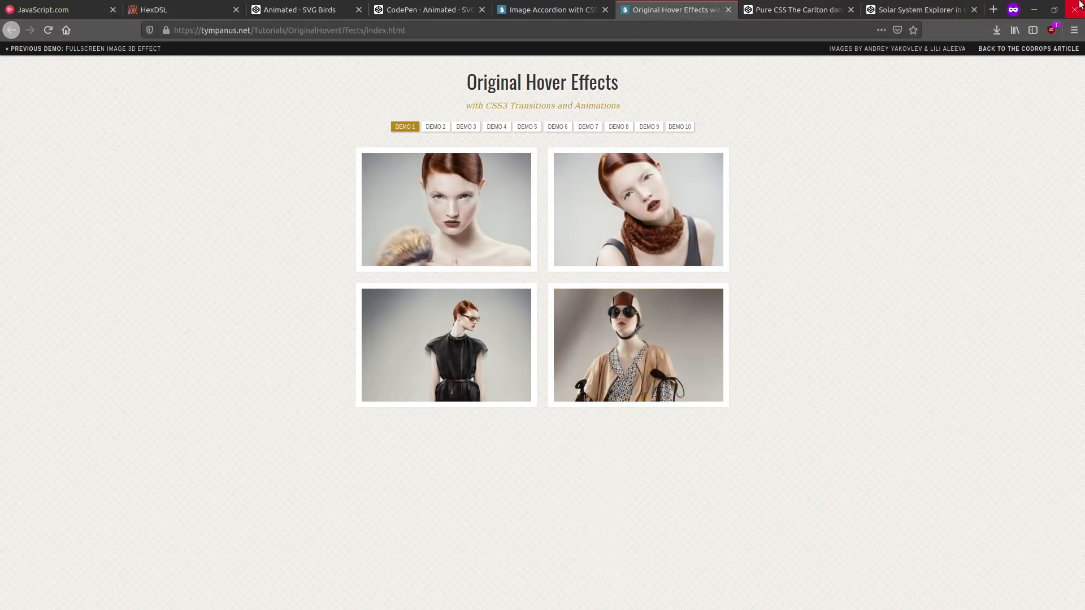
Return to full screen and cycle the gallery through hover effect Demos 2 to 6
left_click(1051, 30)
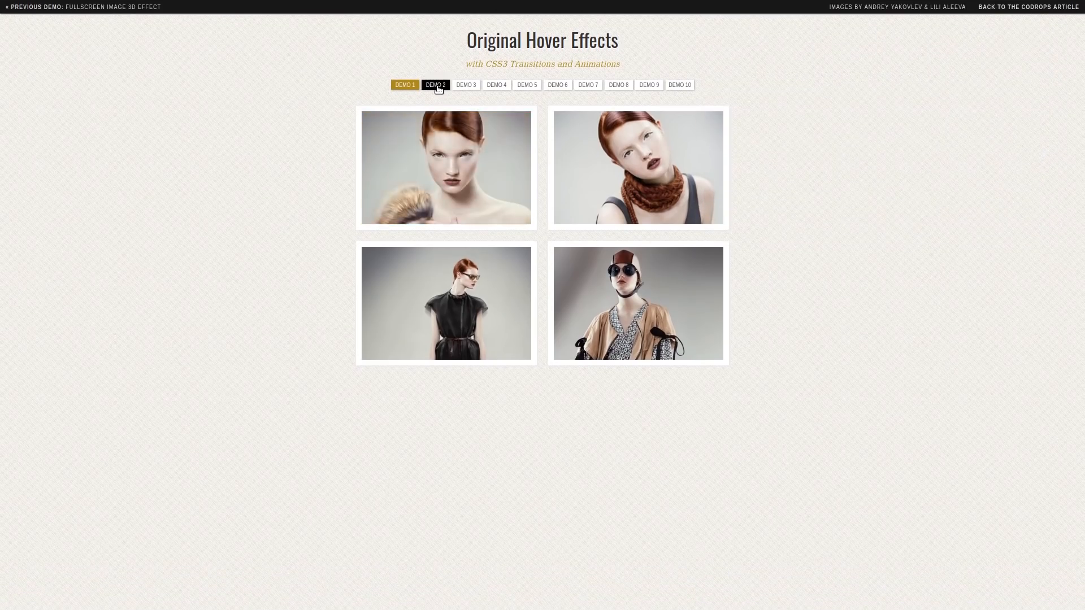
left_click(435, 84)
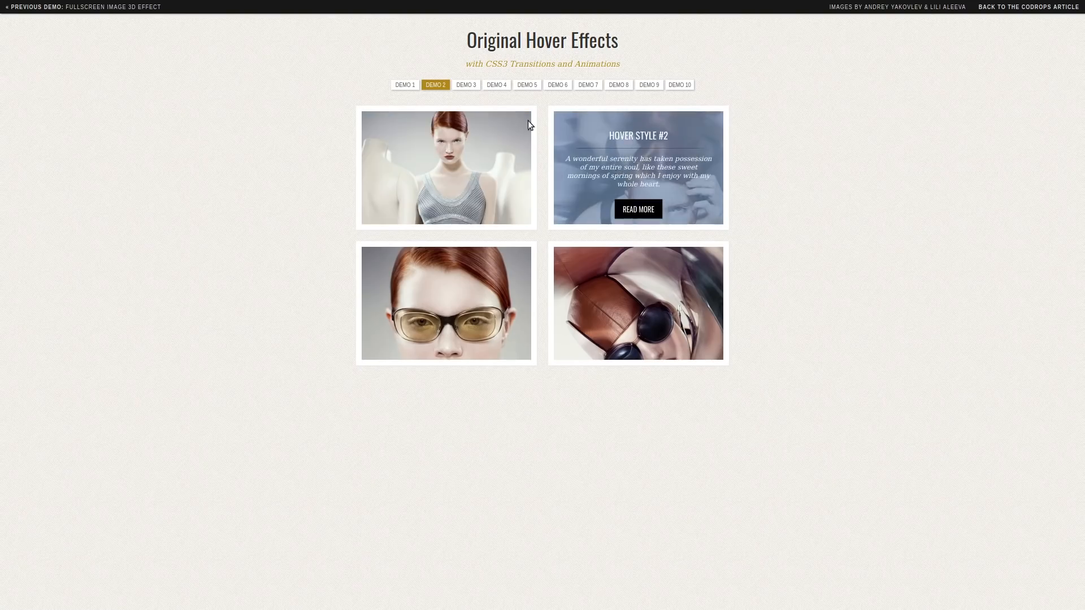
left_click(465, 85)
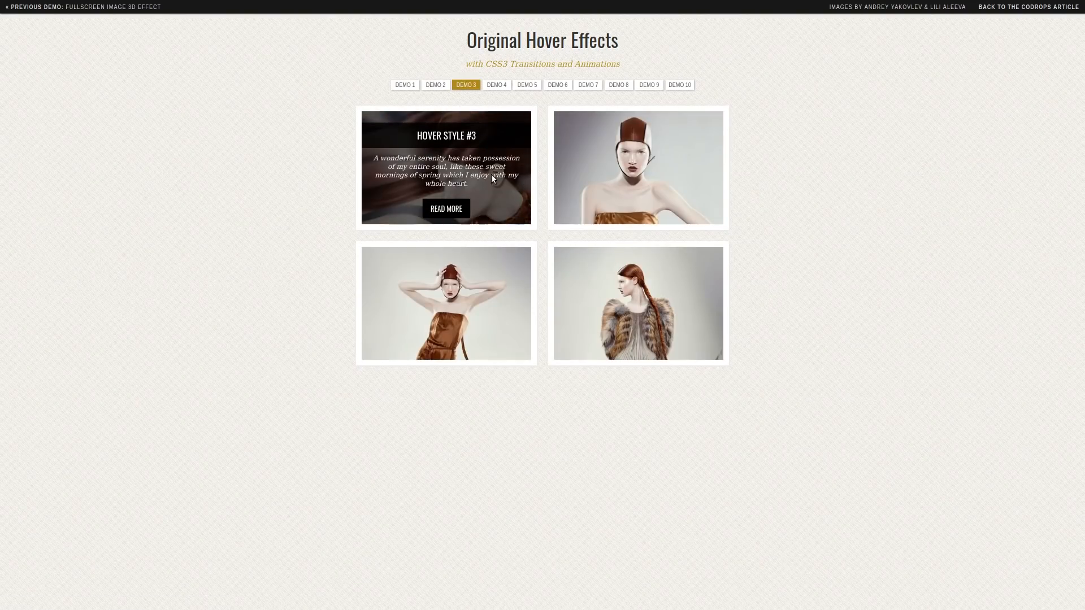
left_click(496, 85)
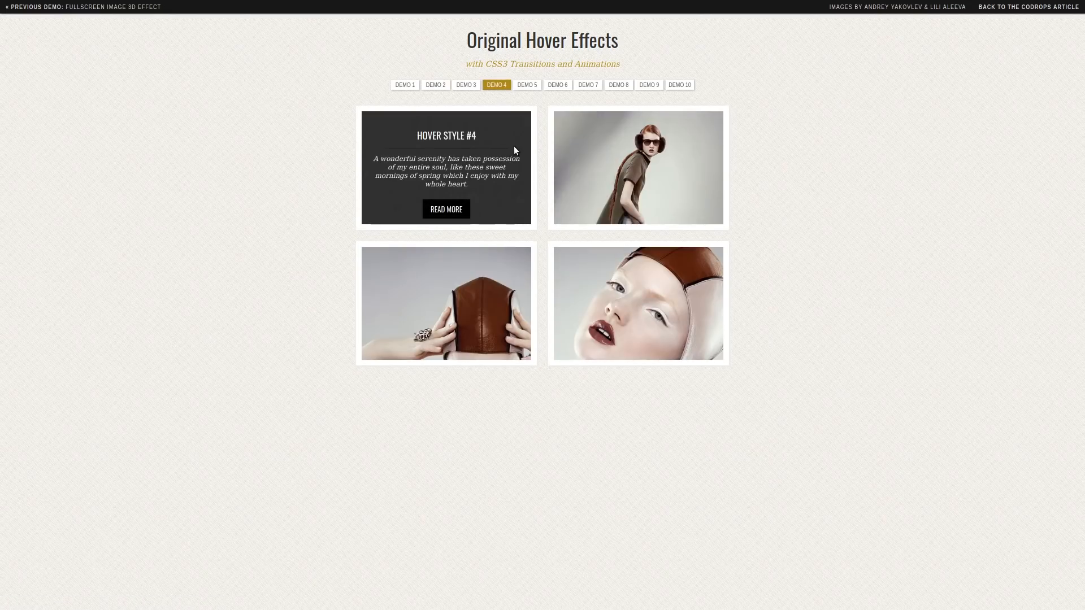
mouse_move(727, 39)
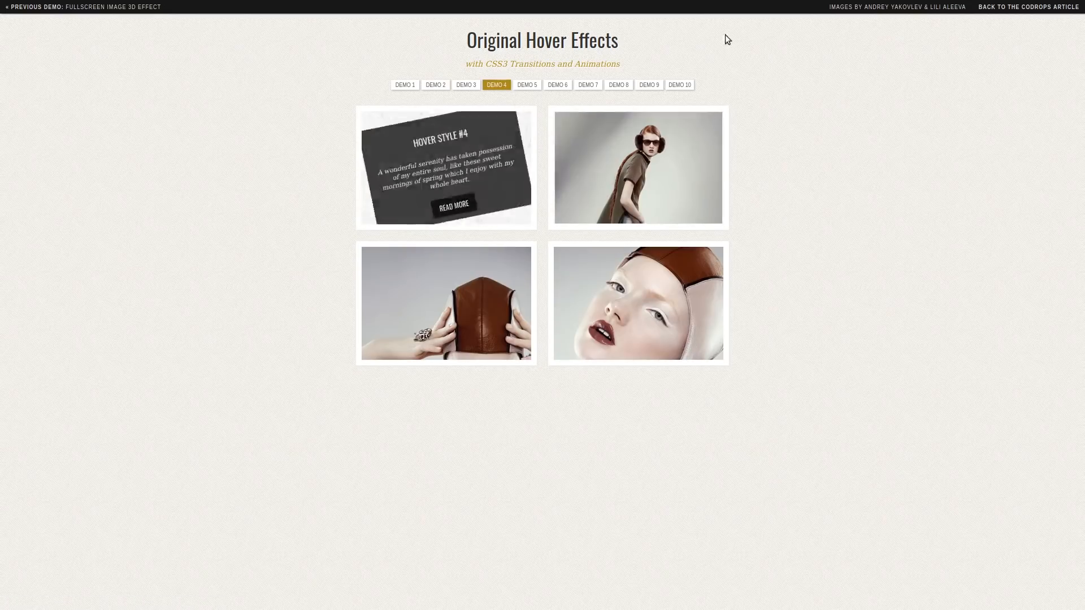
left_click(527, 85)
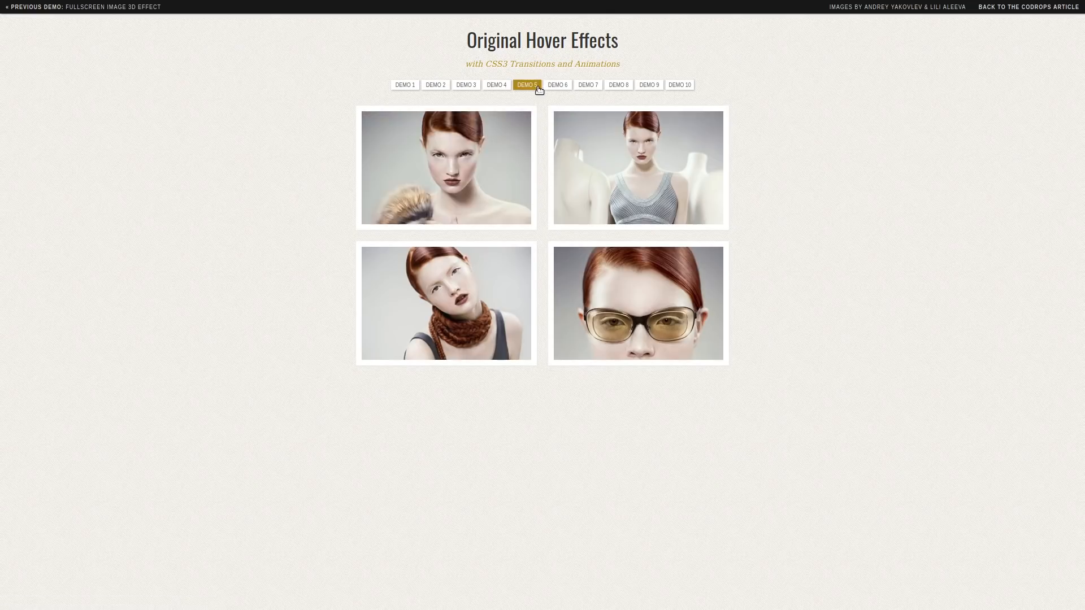
left_click(558, 85)
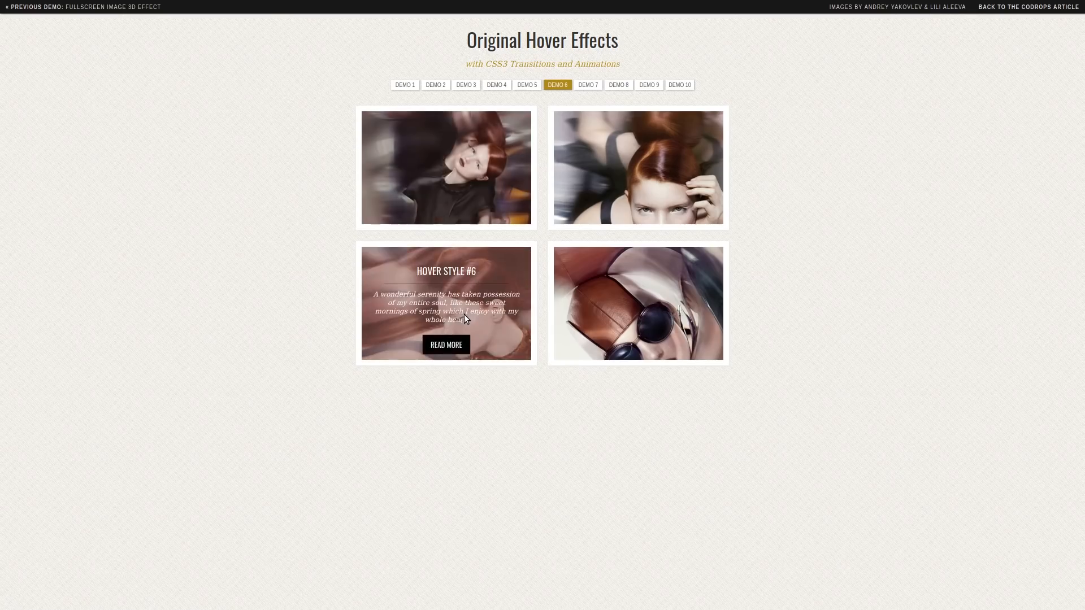
Continue through Demos 7 to 10, ending on the 'Hover Style #10' caption
left_click(588, 85)
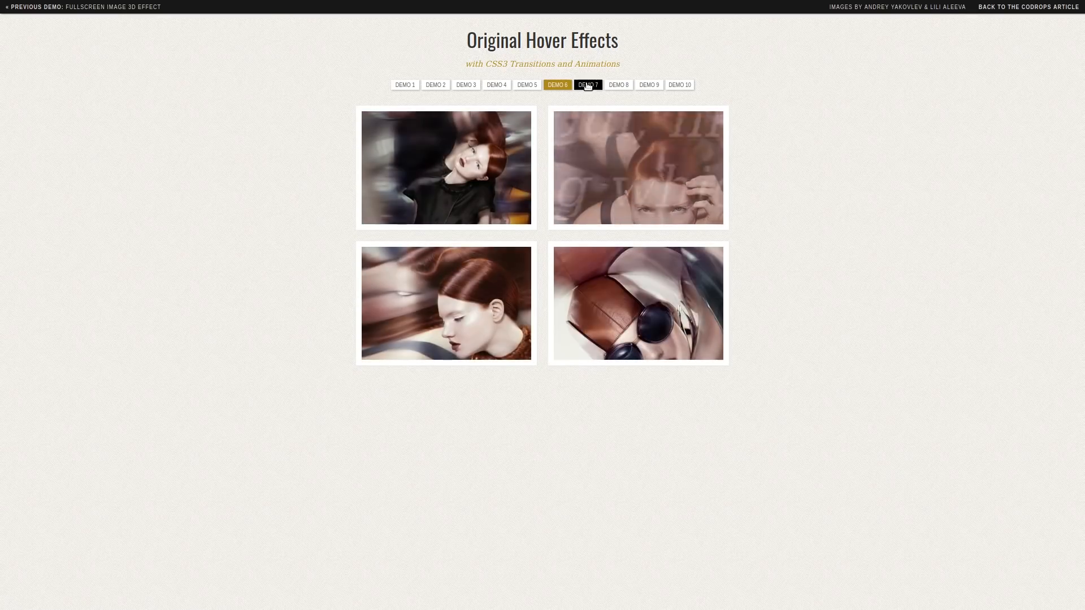
left_click(587, 84)
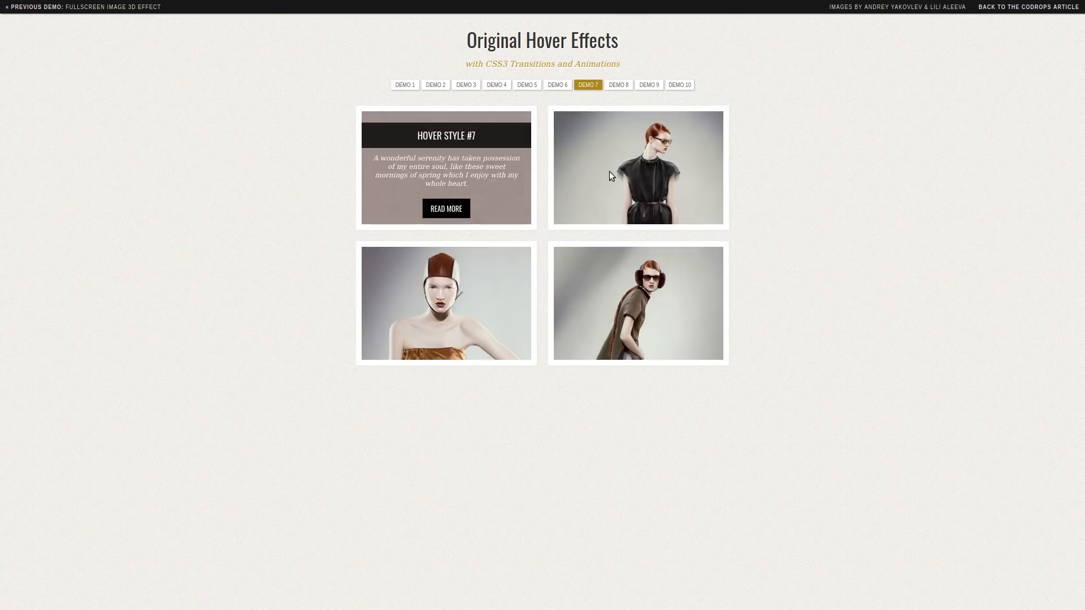
left_click(619, 84)
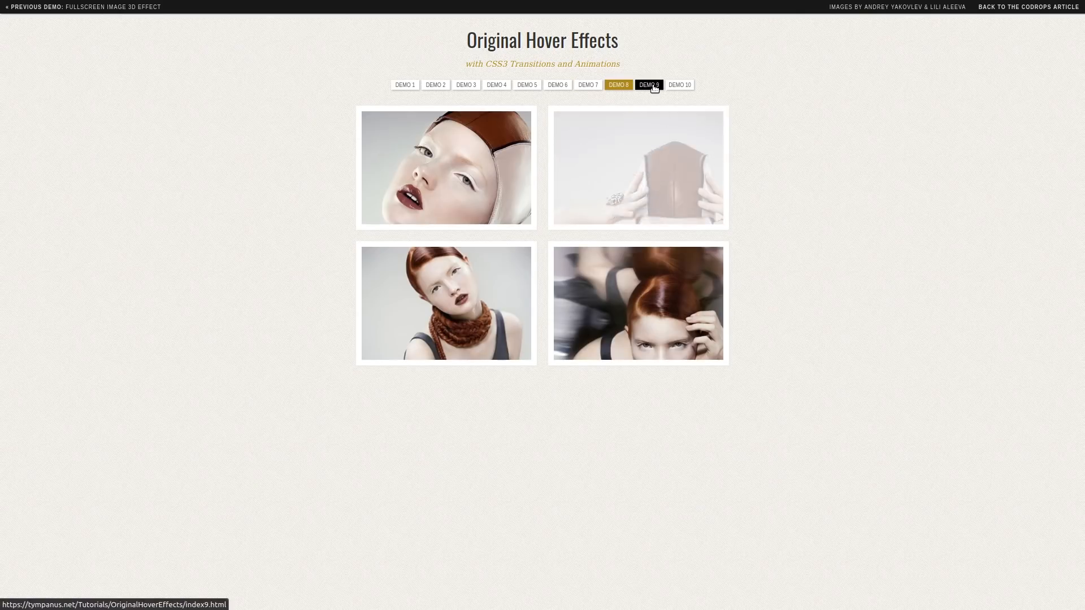
left_click(649, 85)
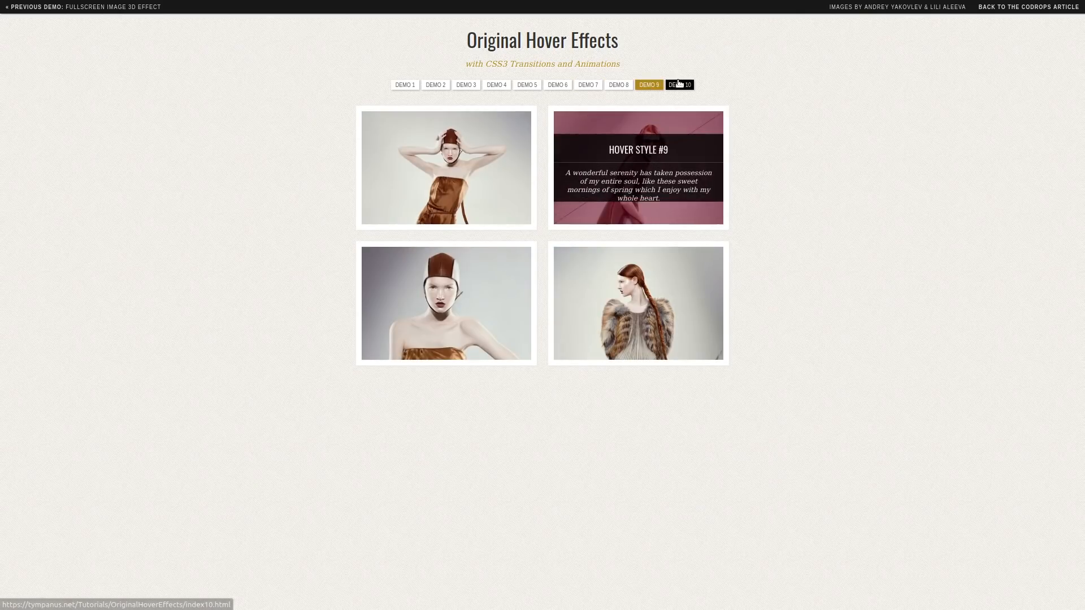
left_click(679, 85)
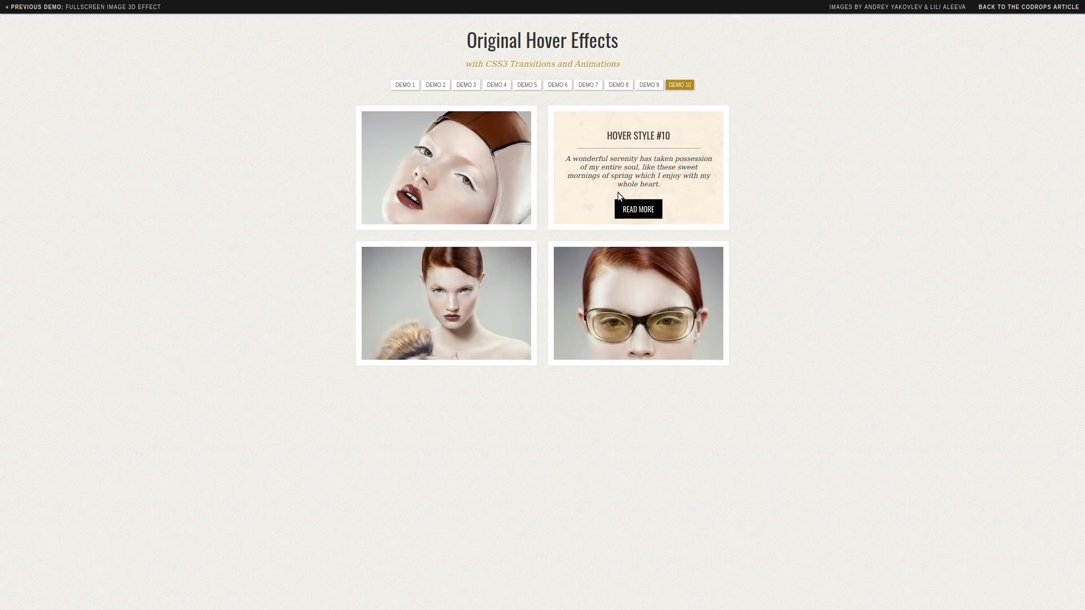
mouse_move(604, 192)
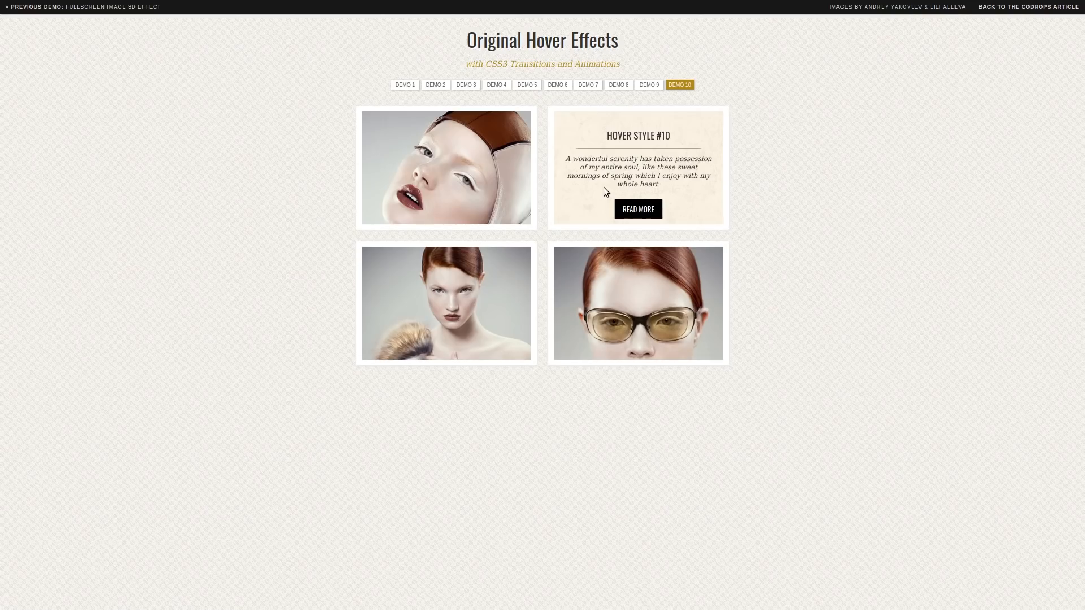
mouse_move(854, 242)
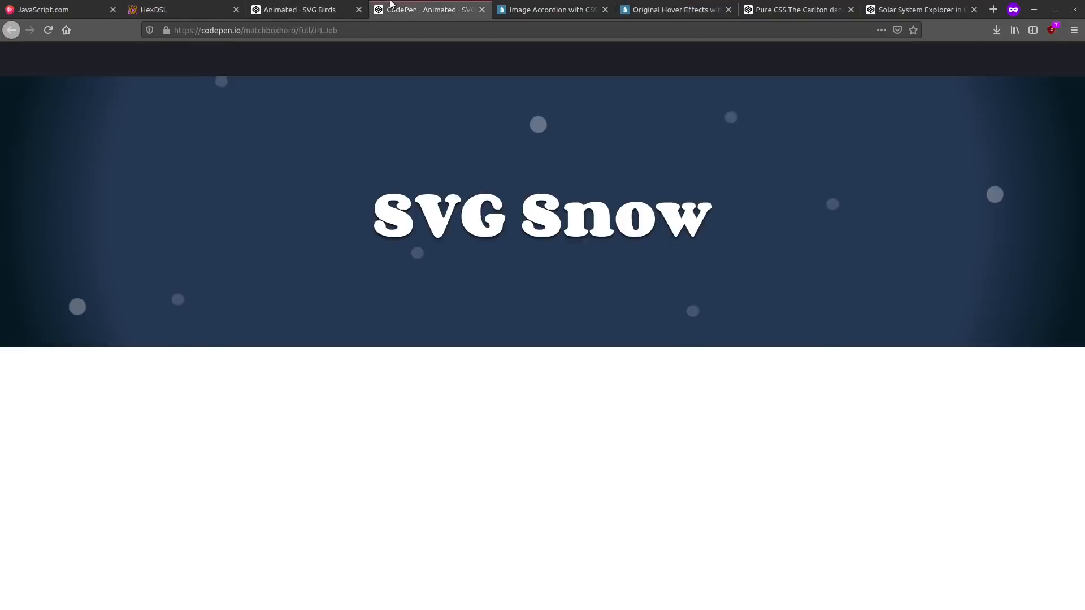
Switch back to the Animated - SVG Birds pen with the inspector open below
left_click(302, 9)
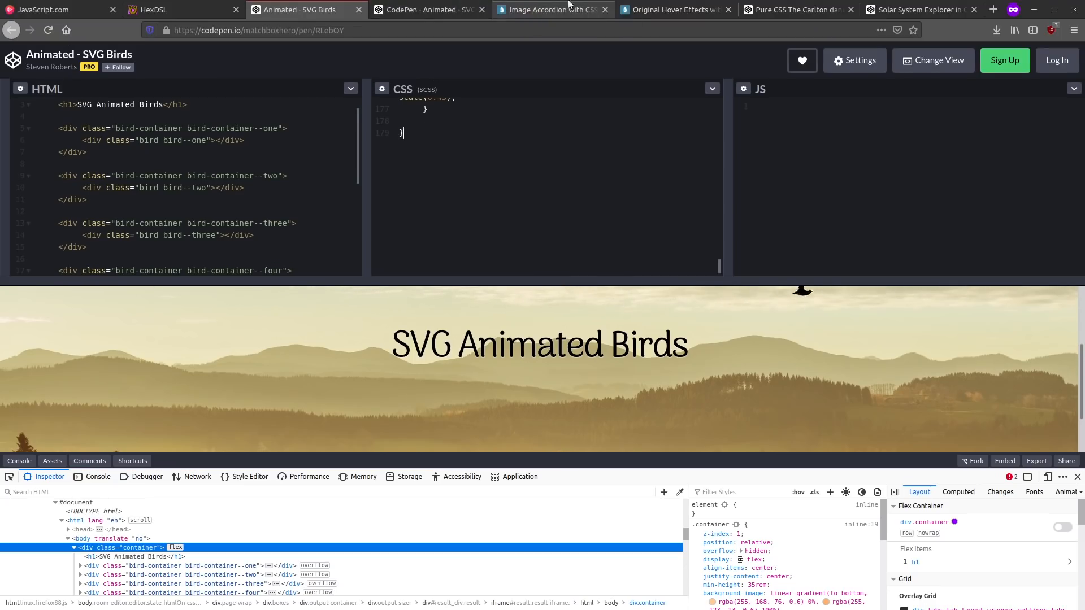
Leave the Carlton dance pen and land on the Solar System Explorer in CSS only pen
left_click(798, 9)
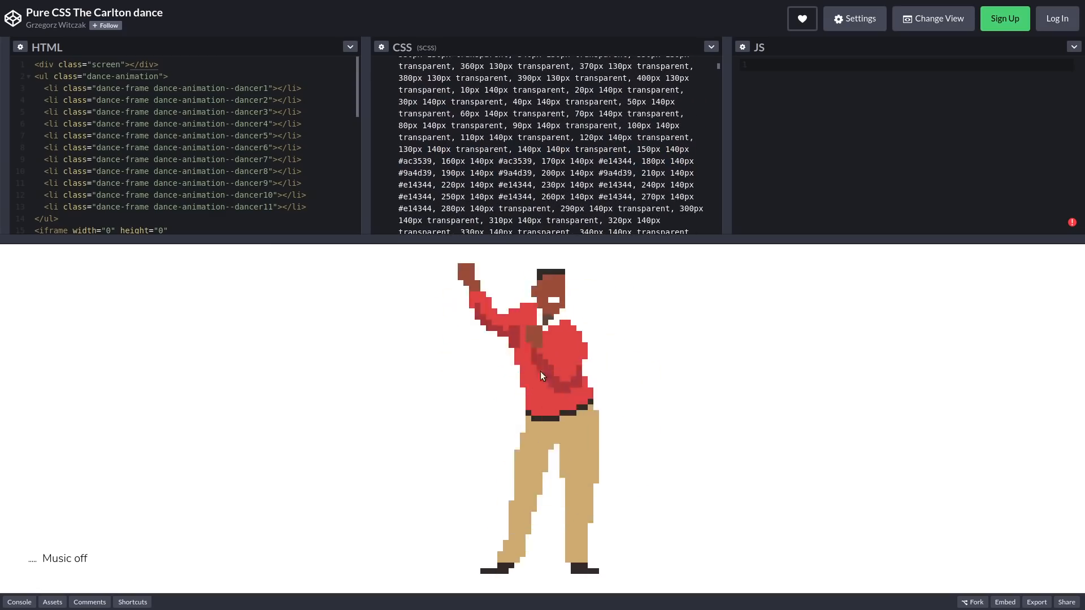
left_click(1051, 29)
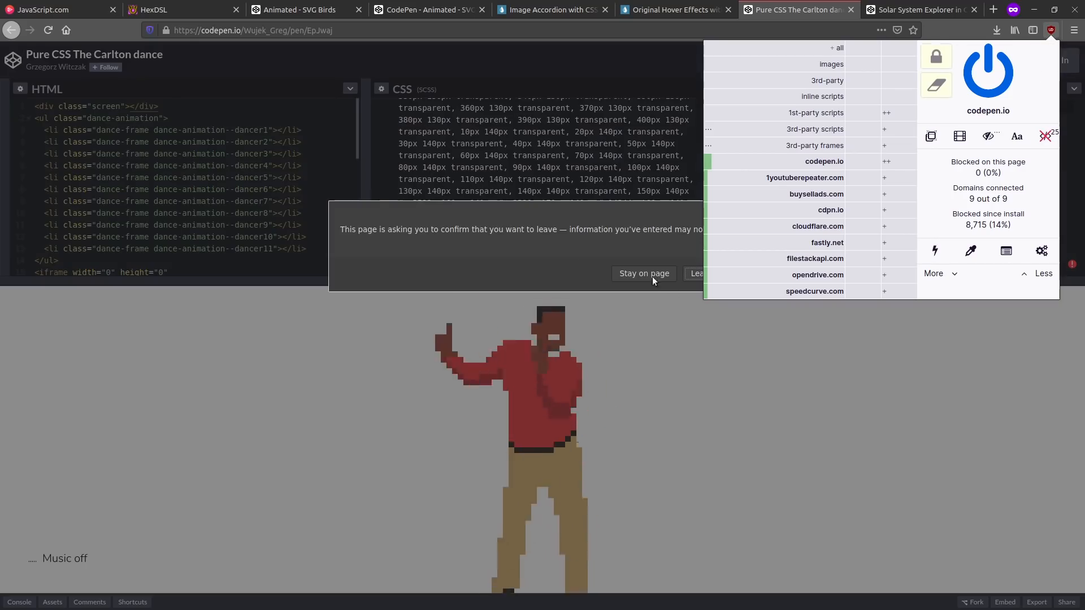
left_click(644, 274)
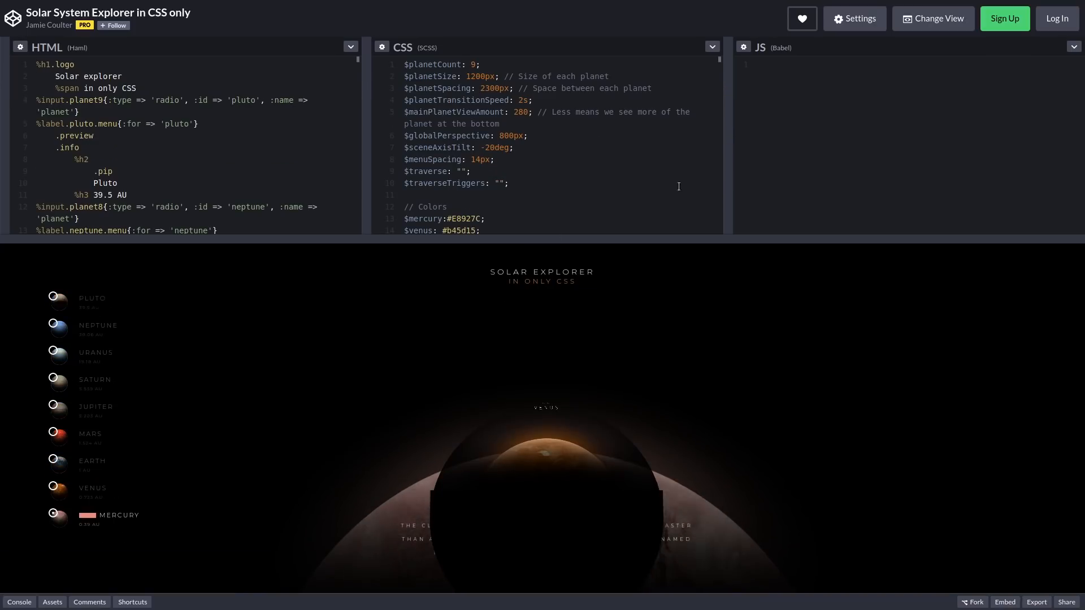
mouse_move(519, 239)
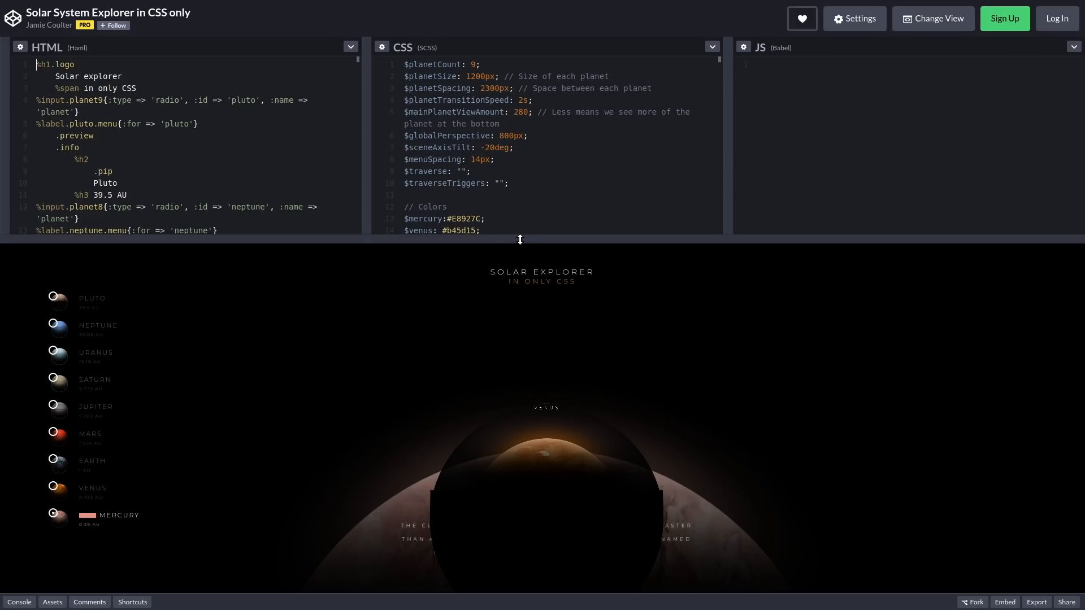
mouse_move(321, 260)
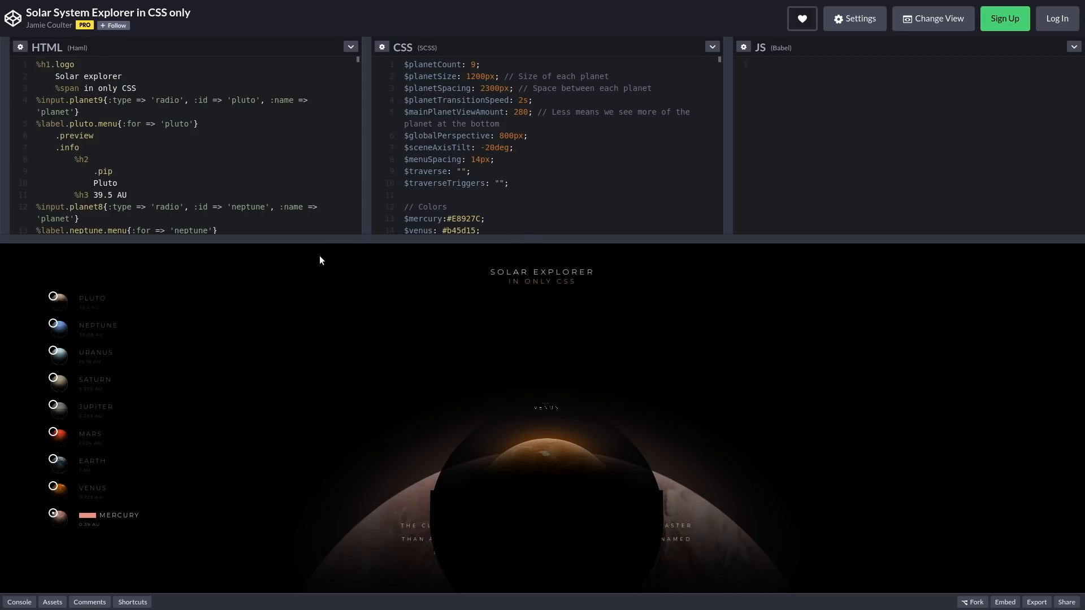
mouse_move(66, 305)
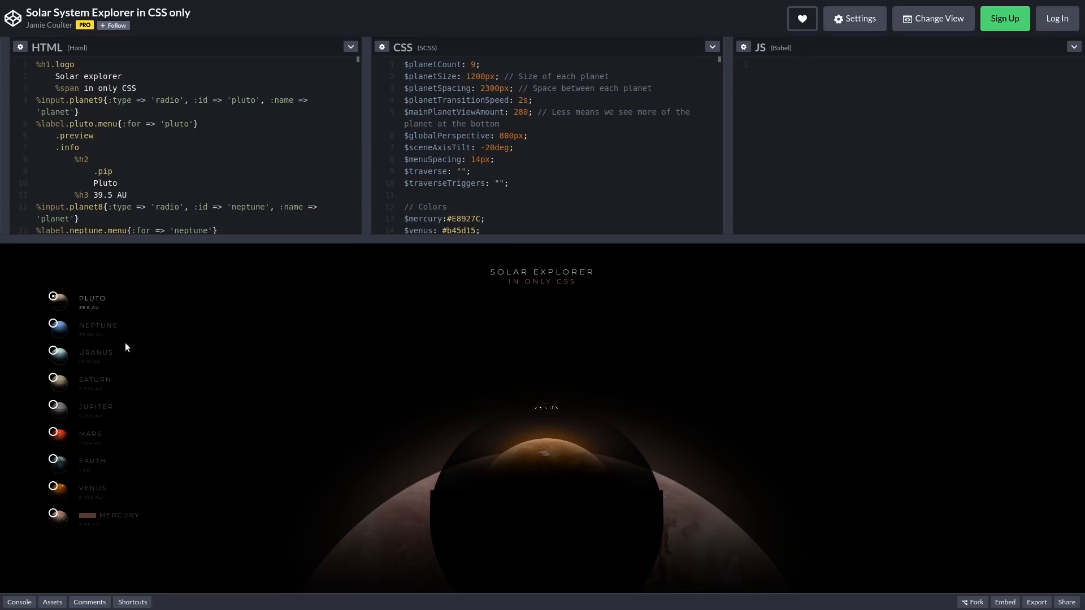
Select Pluto, read its longer article, then switch the explorer to Neptune
left_click(53, 296)
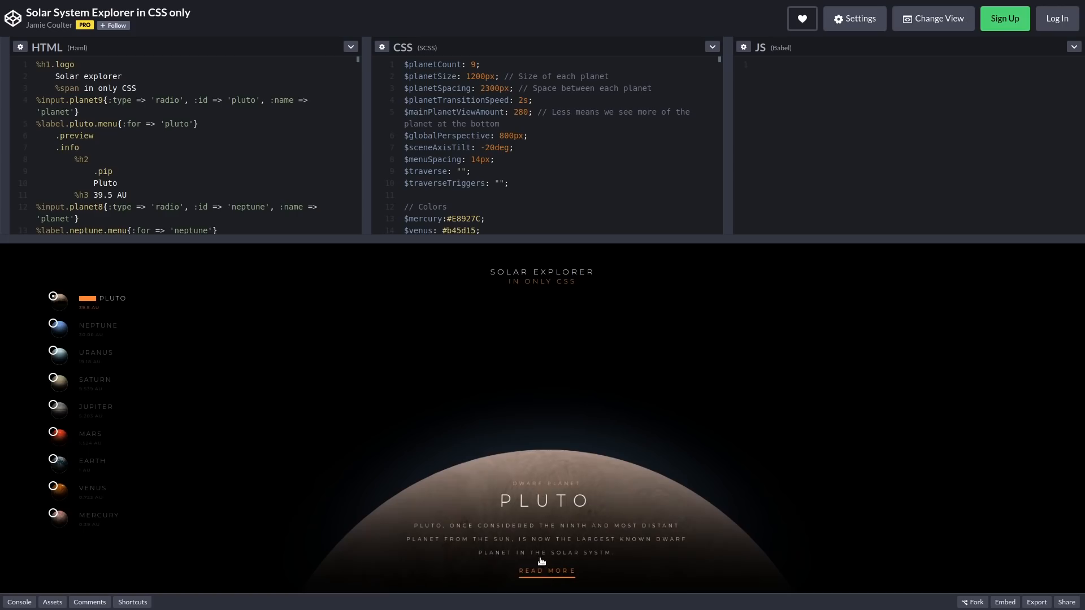
left_click(547, 571)
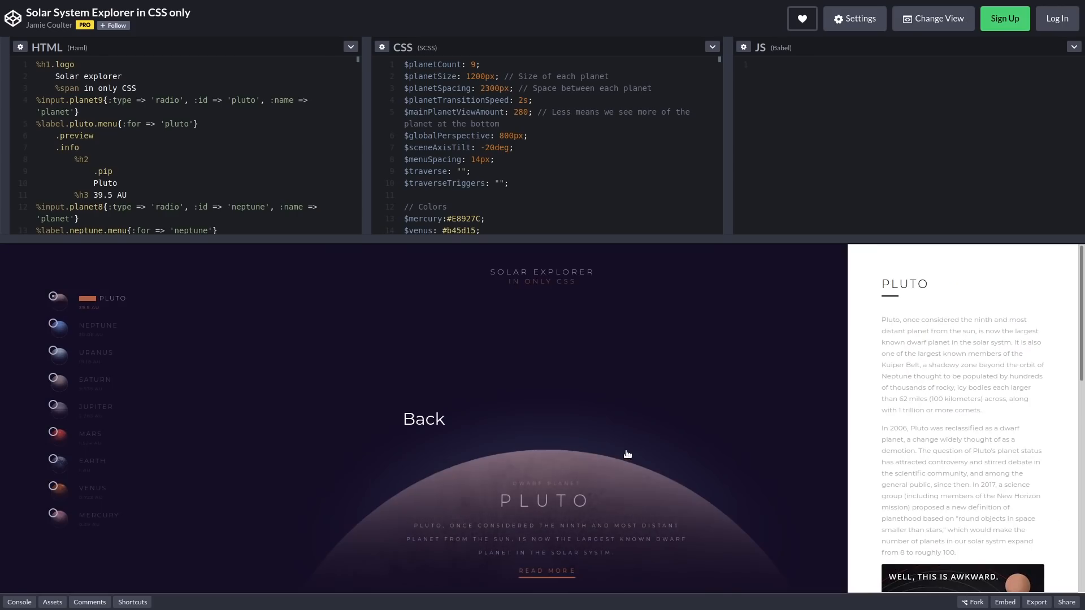
mouse_move(938, 463)
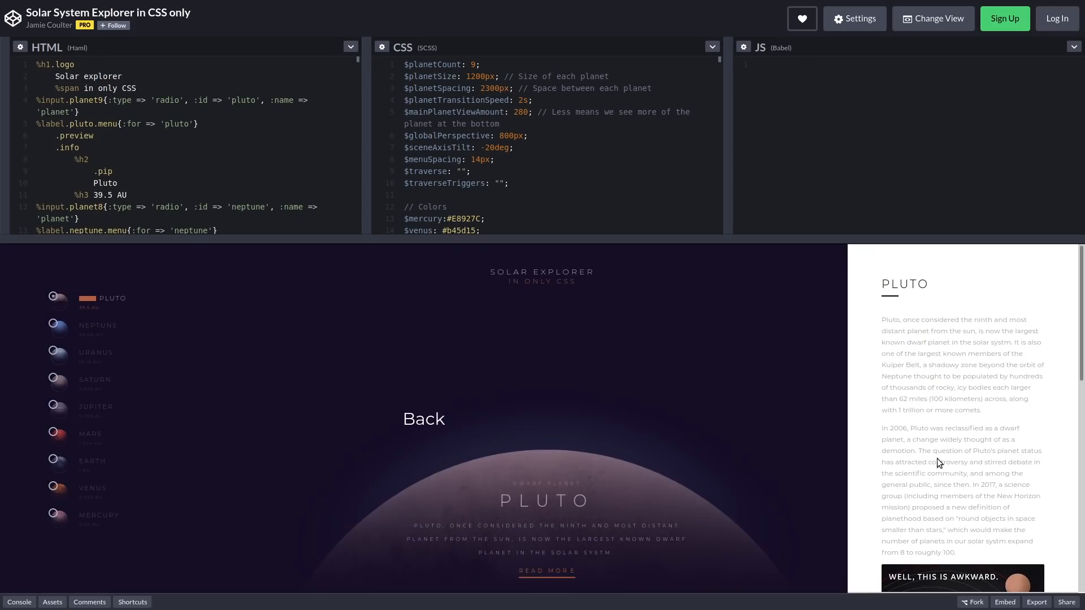
scroll("down", 3)
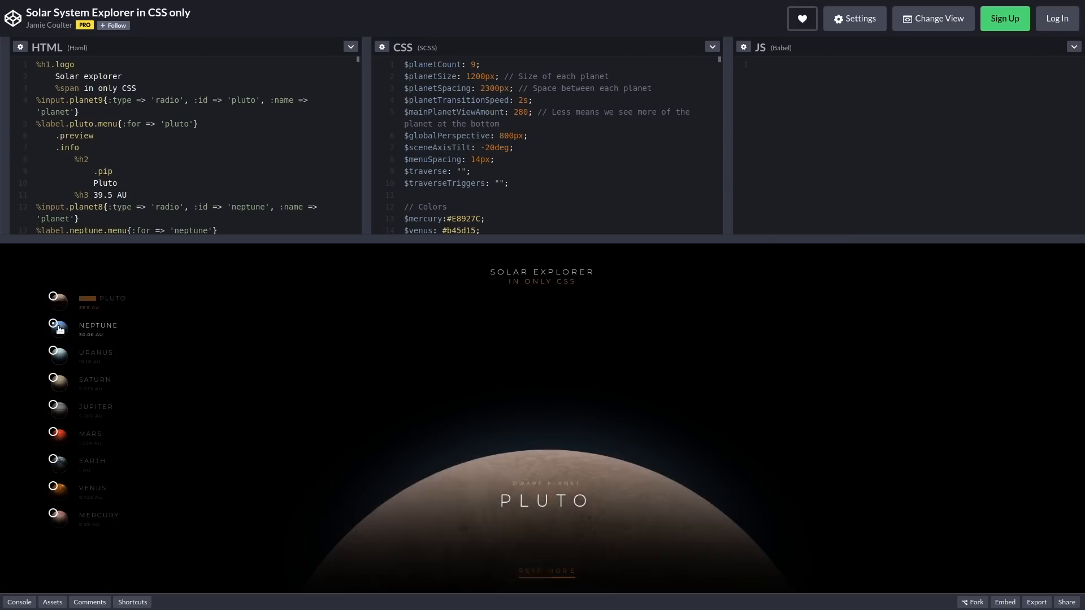
left_click(52, 323)
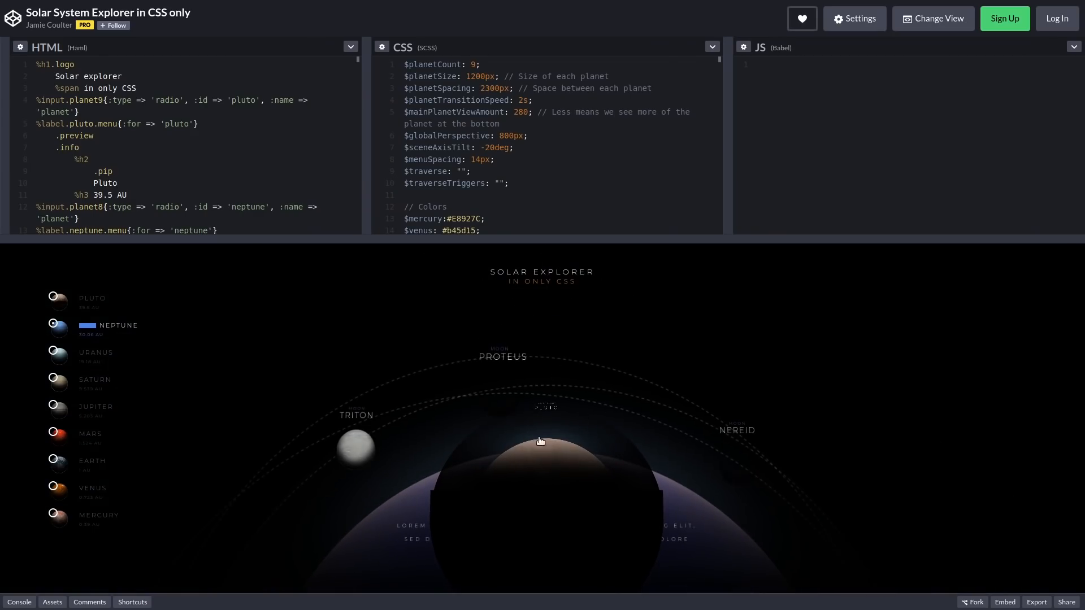
mouse_move(357, 411)
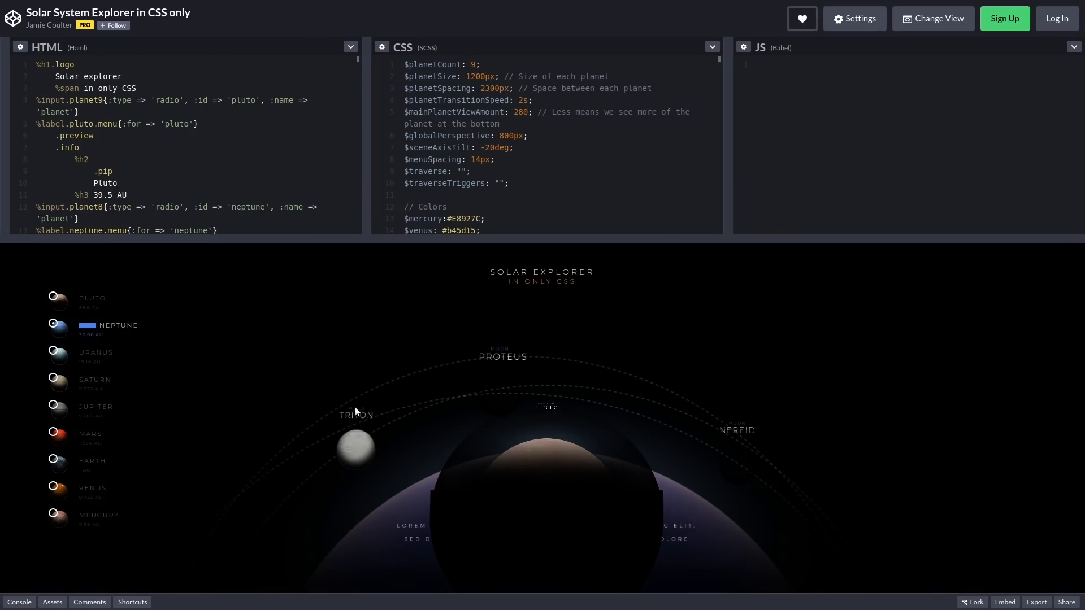
mouse_move(631, 380)
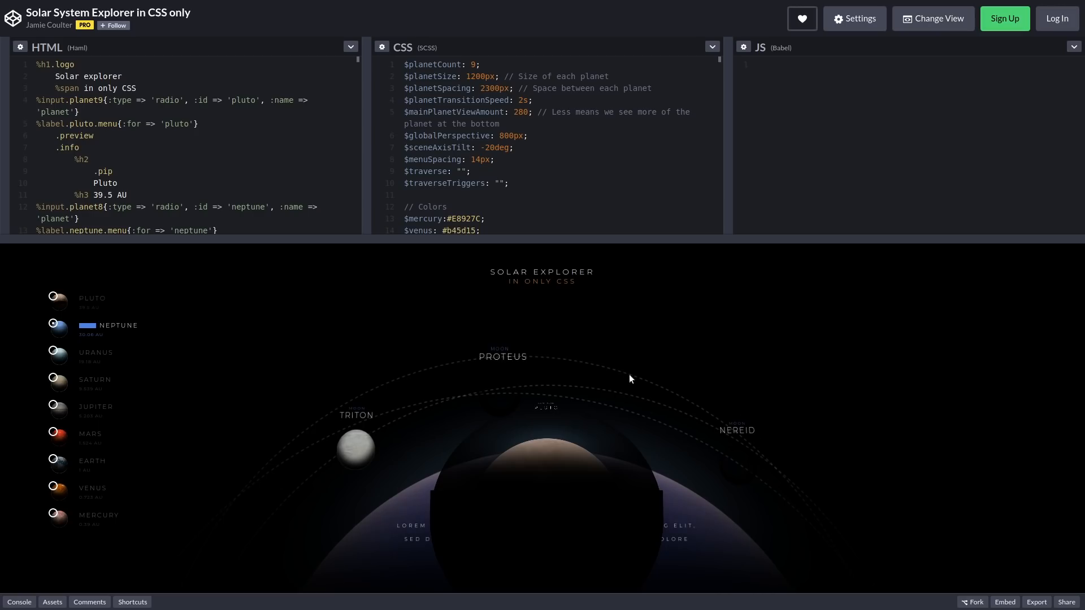
mouse_move(538, 517)
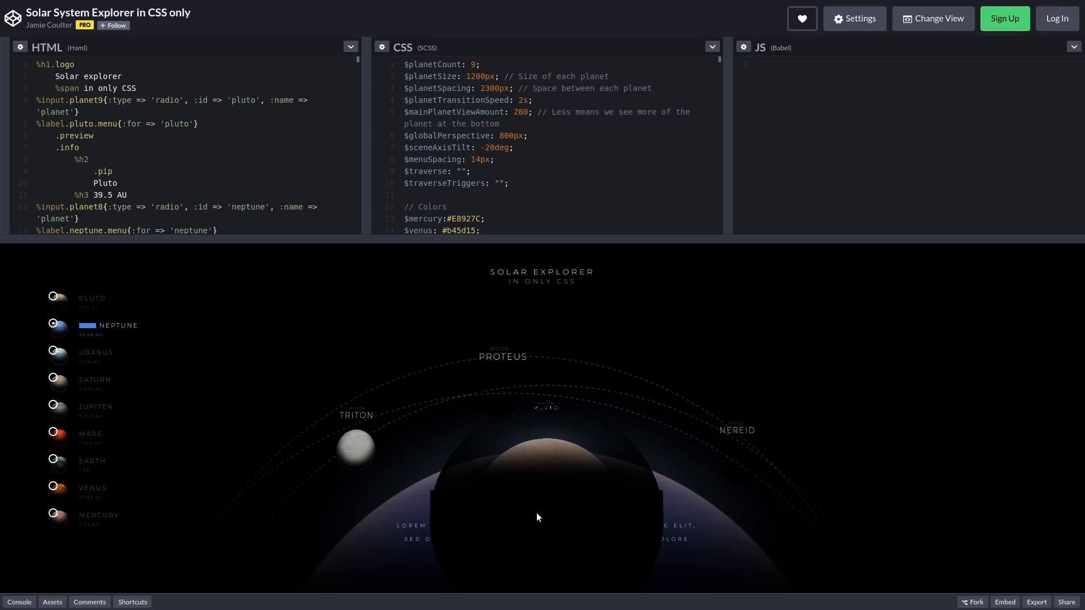
Revisit Pluto, then show Saturn with its moons Titan, Dione and Enceladus
left_click(53, 296)
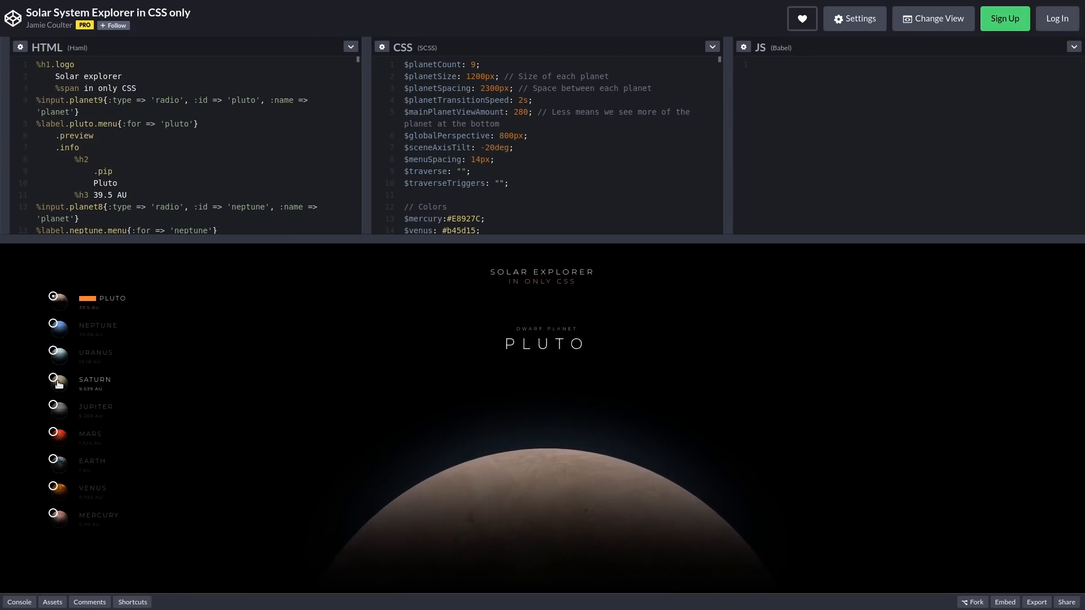
left_click(53, 351)
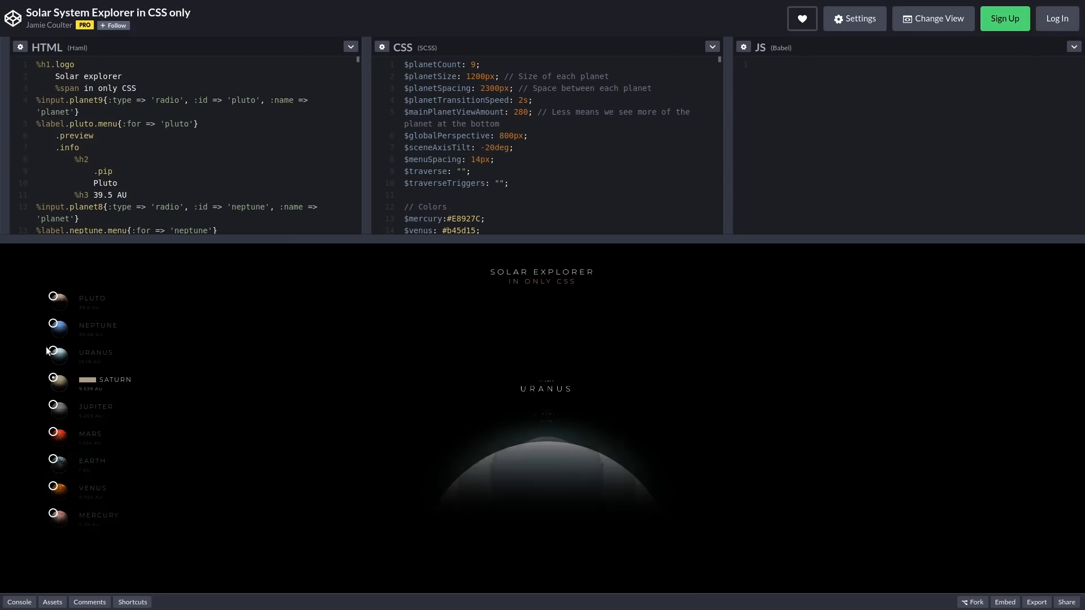
left_click(53, 377)
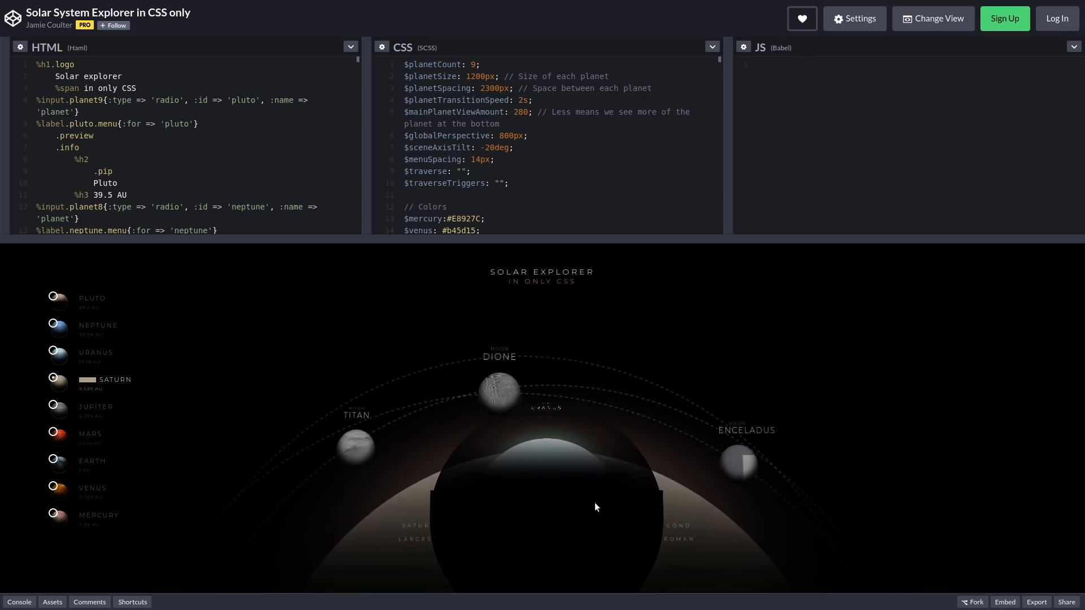
mouse_move(567, 576)
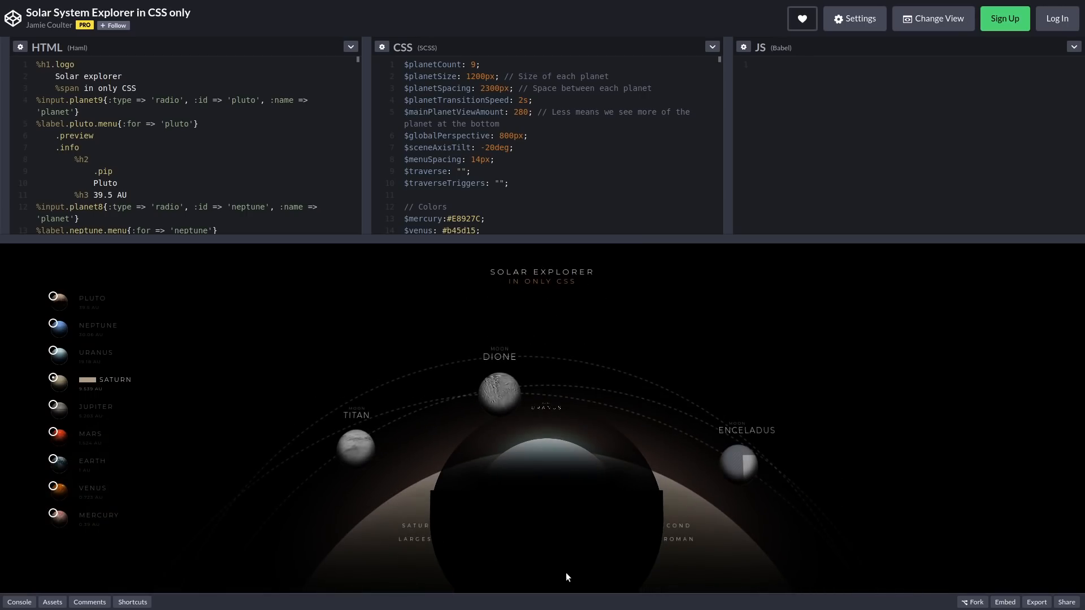
mouse_move(565, 524)
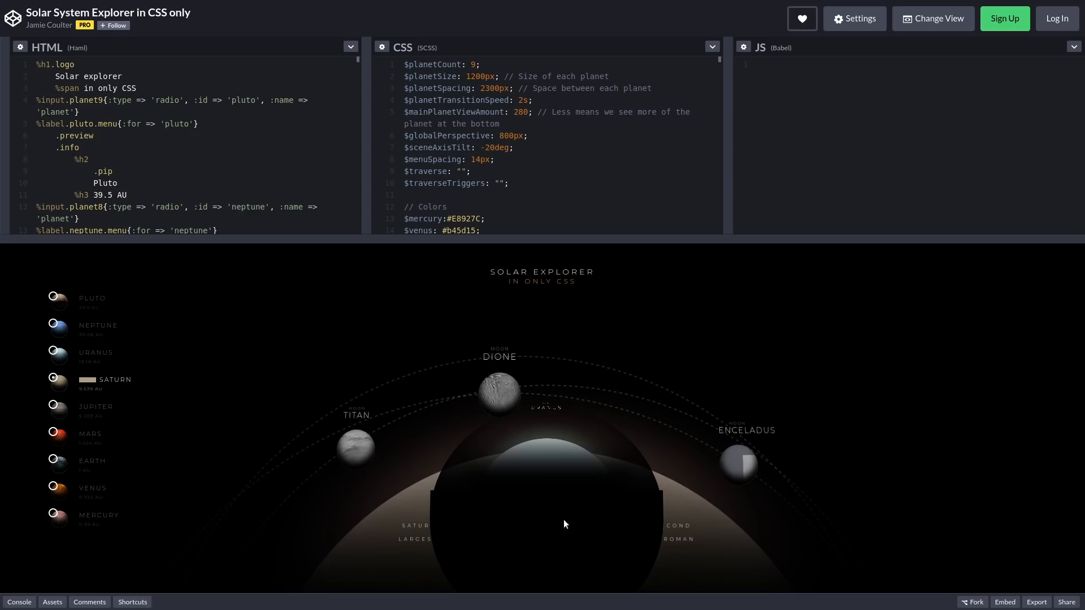
scroll("down", 3)
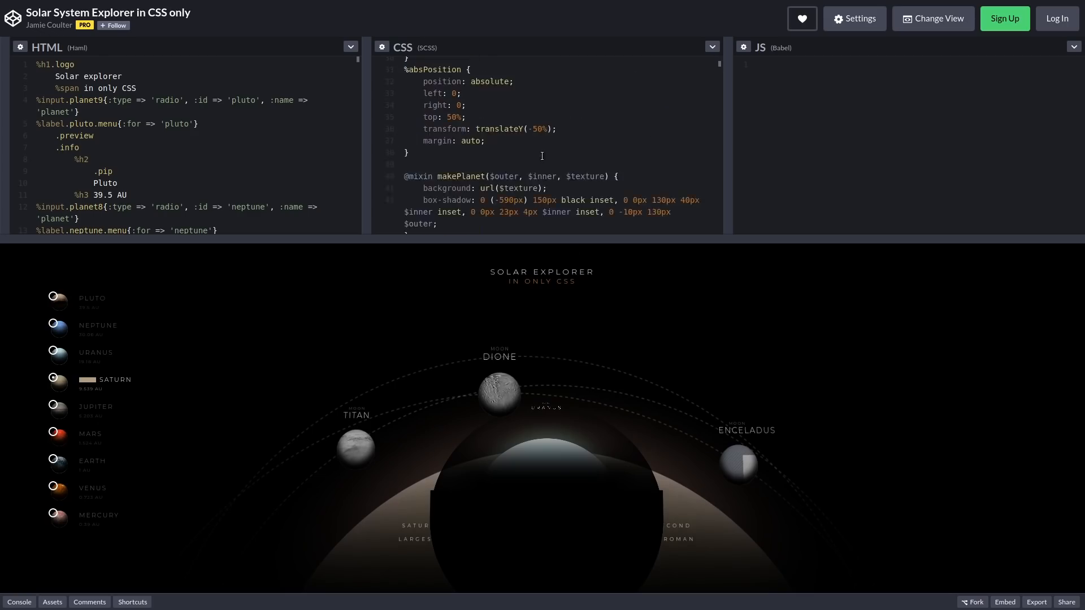
scroll("down", 3)
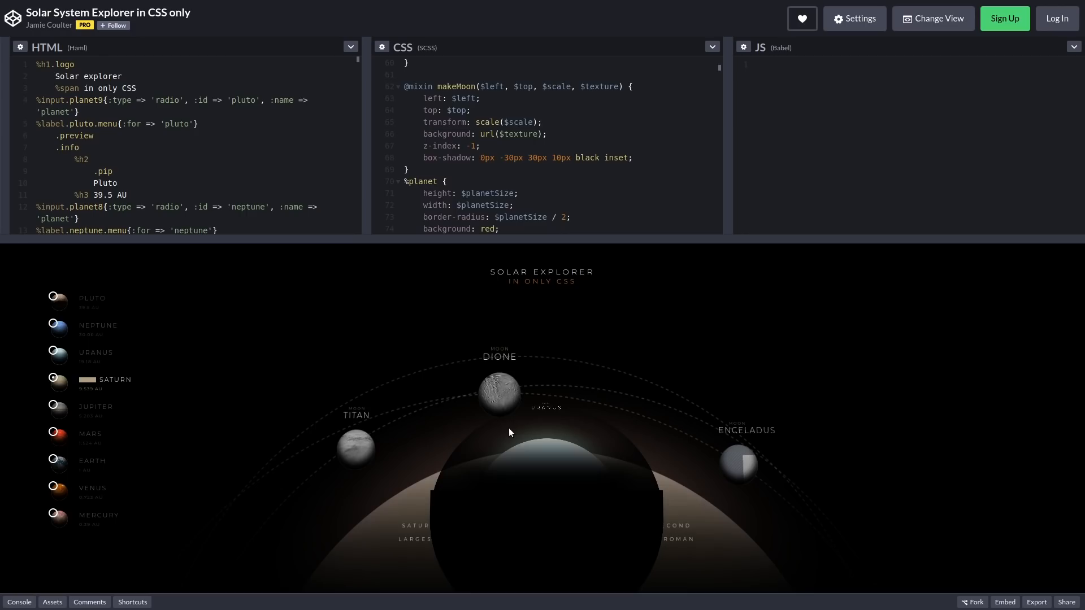
mouse_move(613, 210)
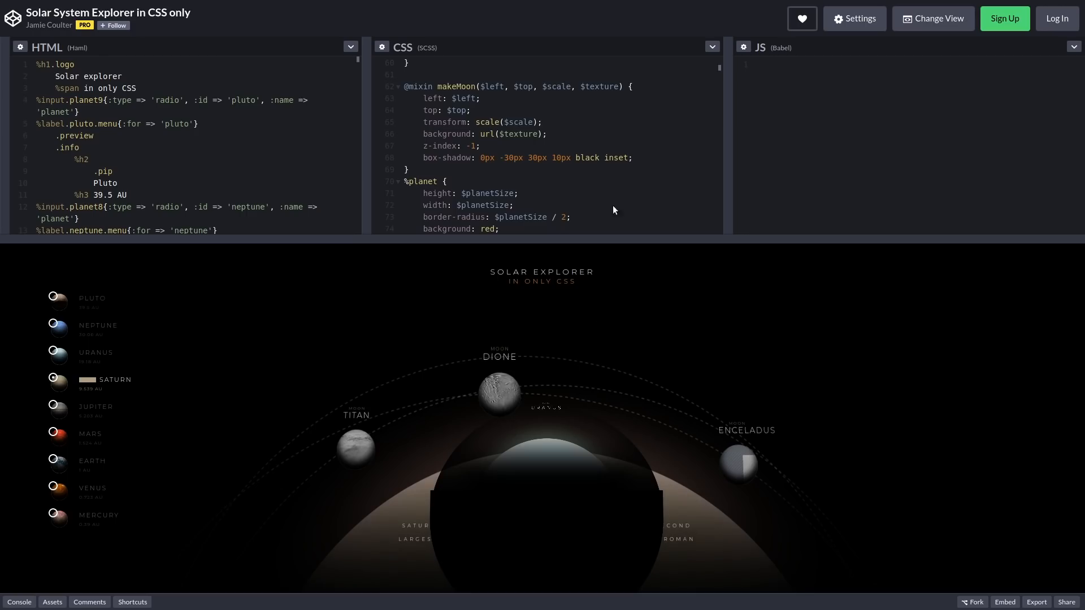
scroll("down", 3)
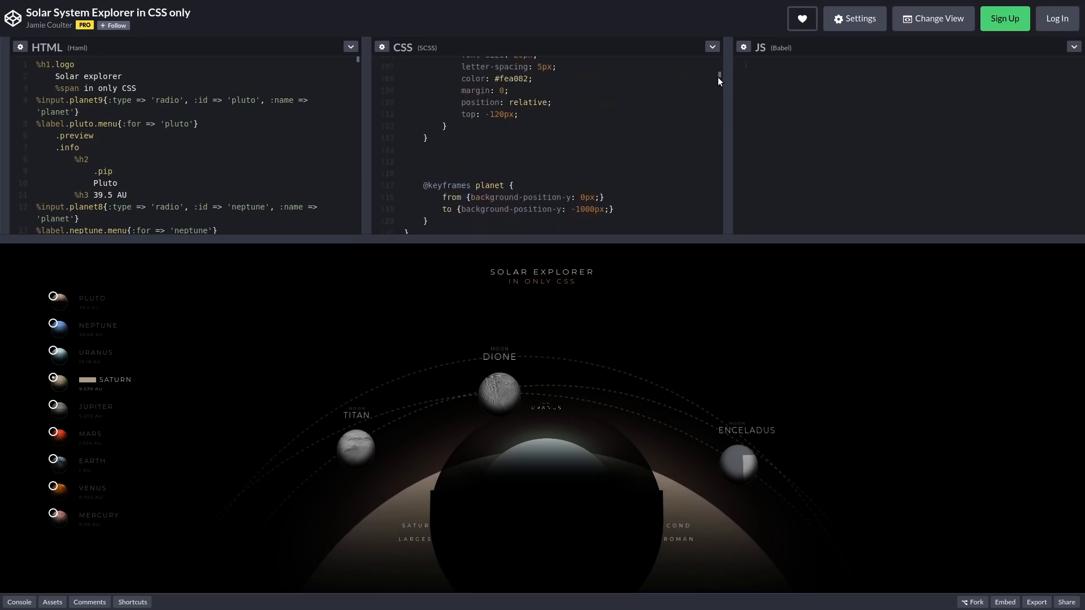
scroll("down", 3)
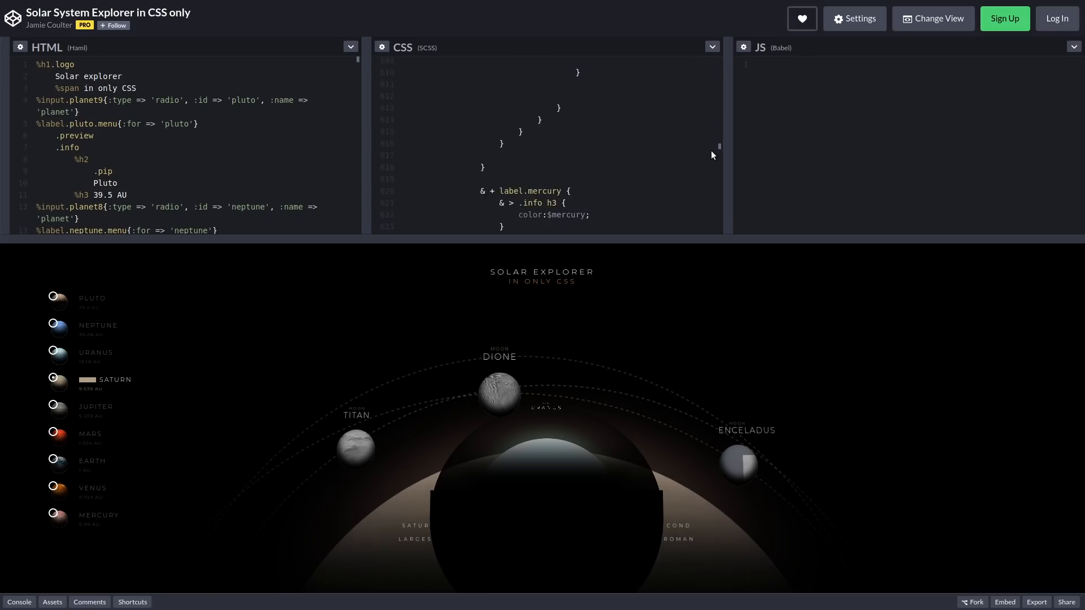
scroll("down", 3)
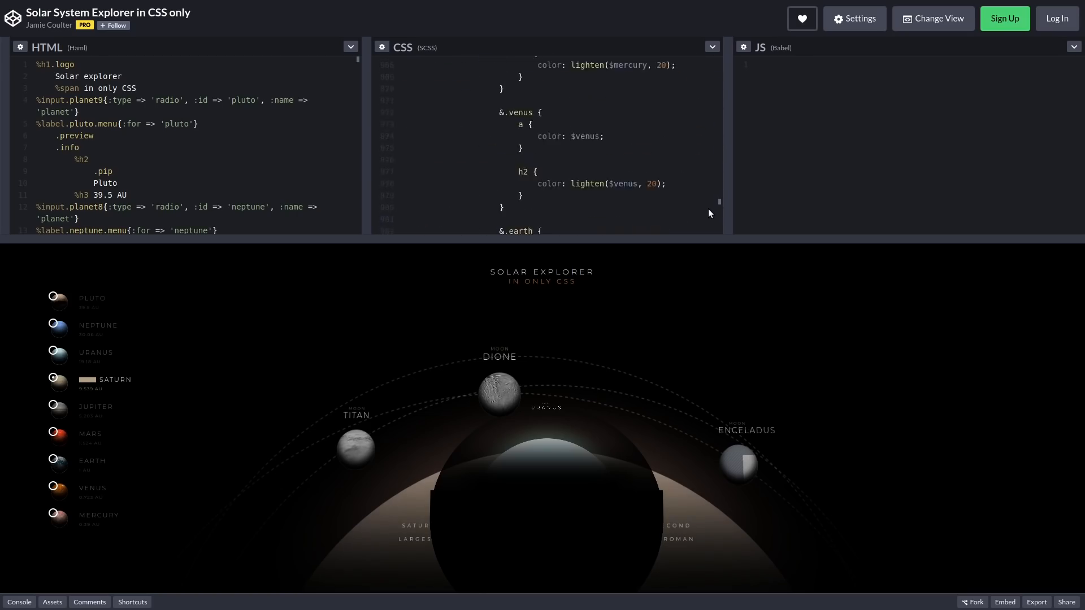
scroll("down", 3)
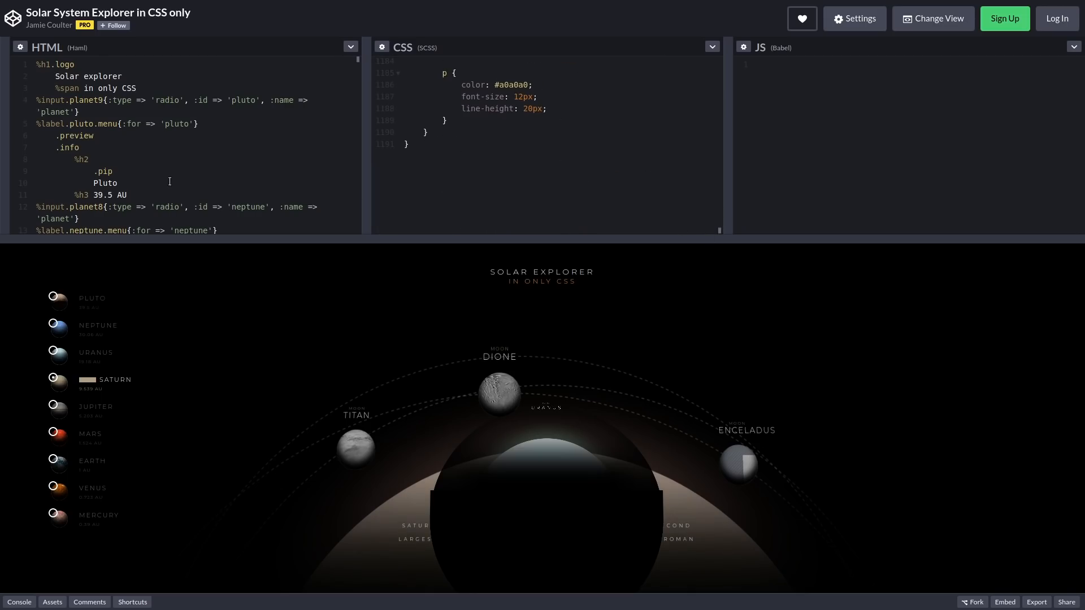
scroll("down", 3)
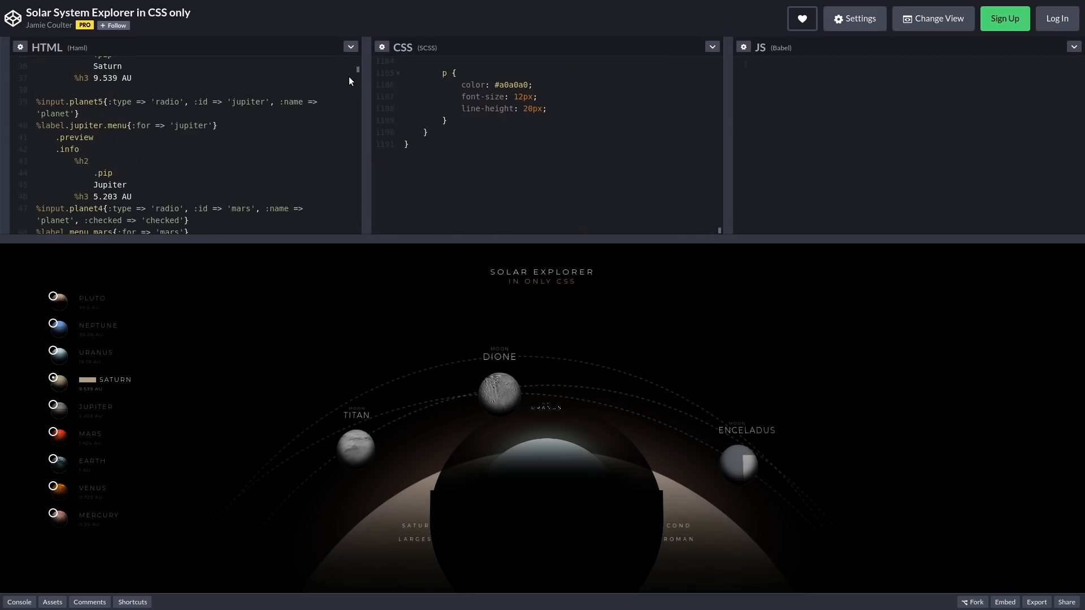
scroll("down", 3)
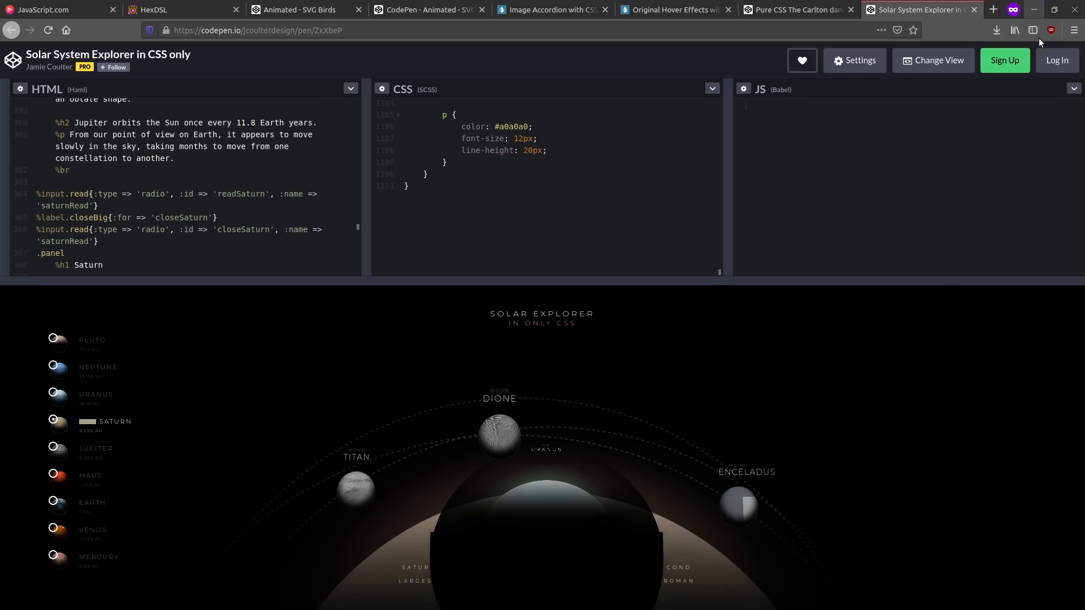
Show uMatrix's report for codepen.io: nothing blocked, all 26 domains connected
left_click(1051, 30)
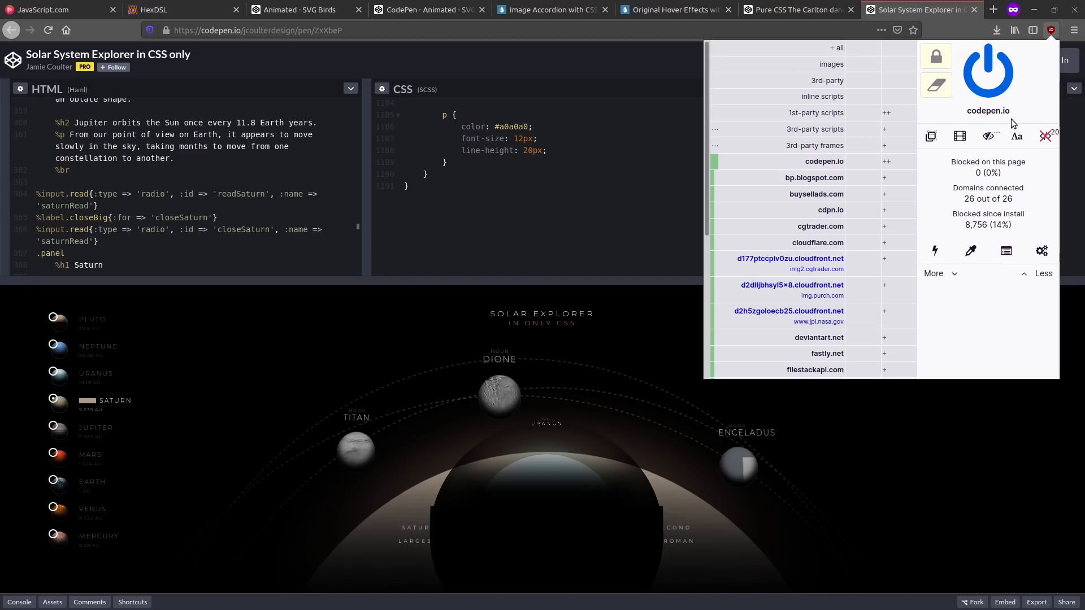
mouse_move(532, 154)
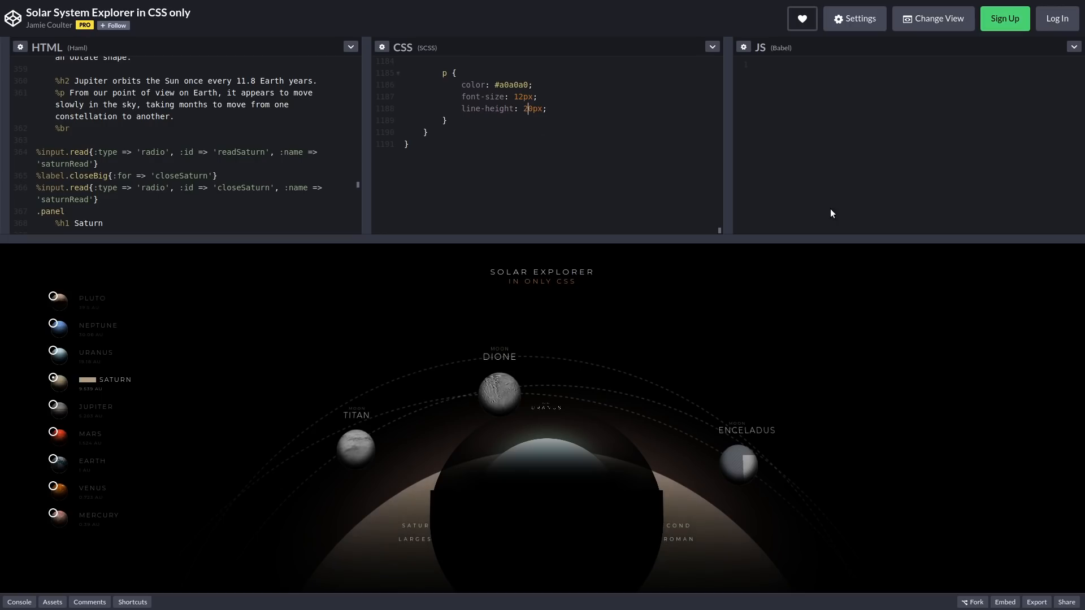
mouse_move(873, 151)
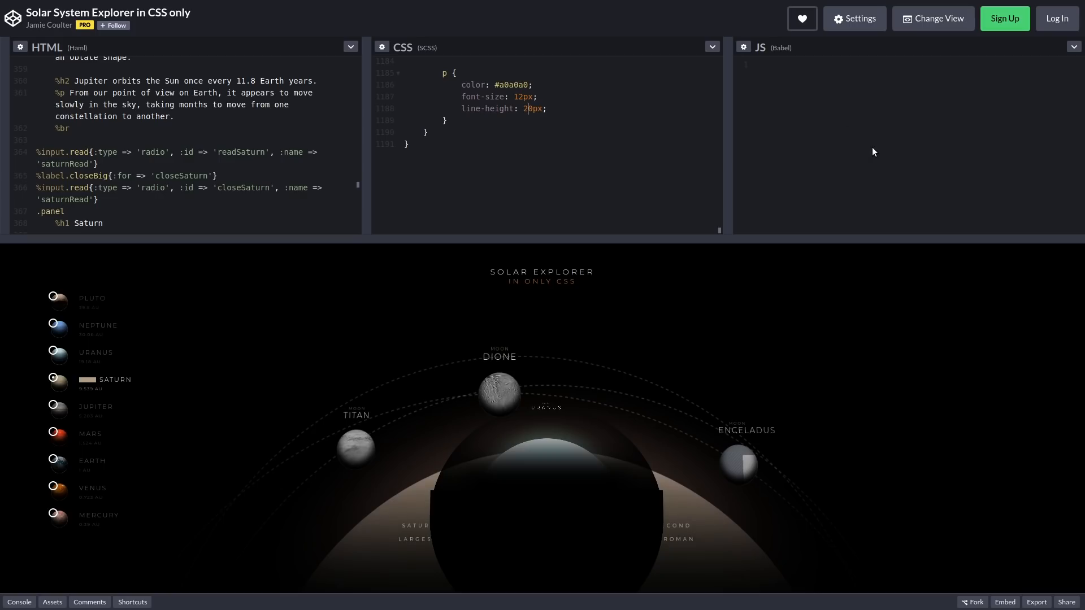